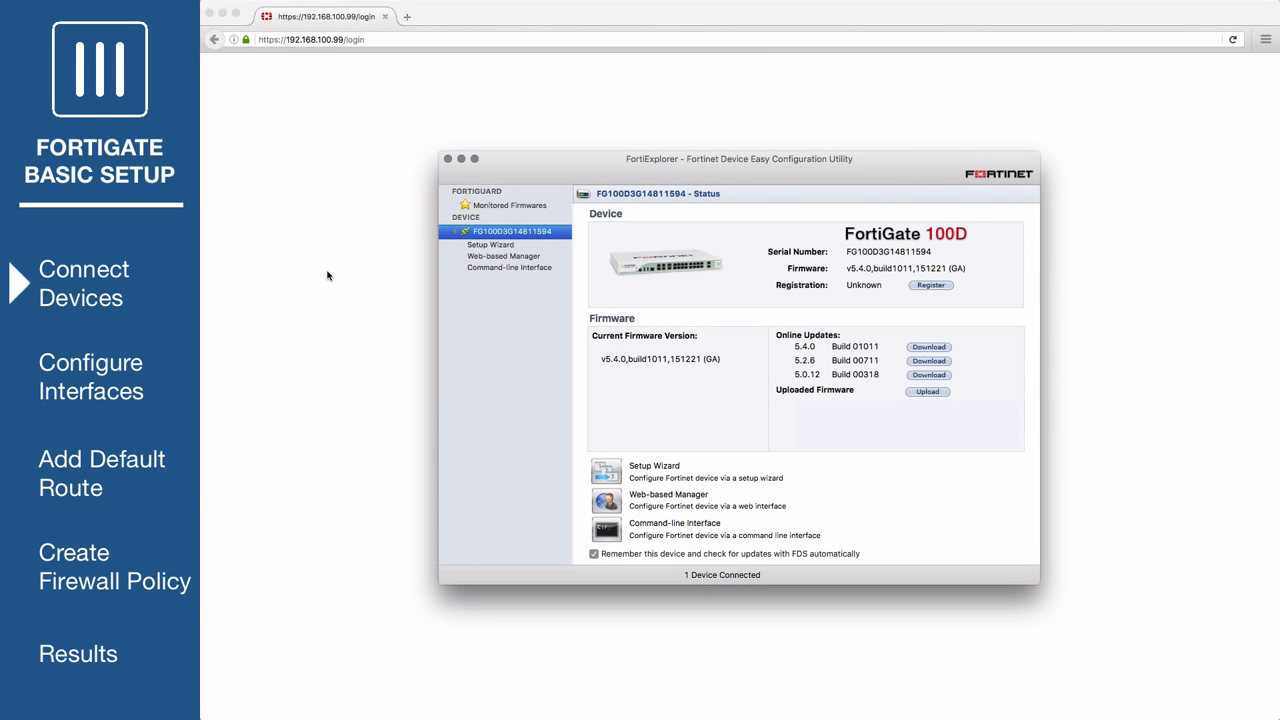
mouse_move(514, 256)
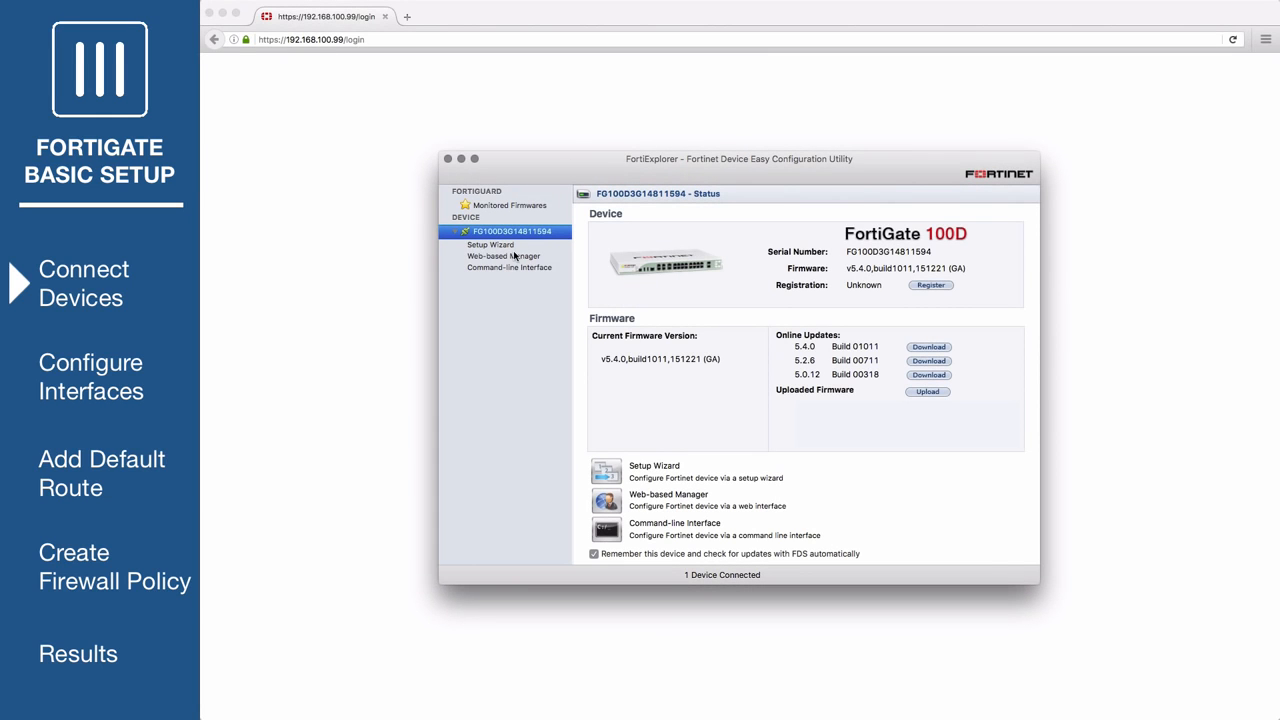
Step: Launch the FortiGate 100D's web-based manager from FortiExplorer, reaching its login page
click(504, 256)
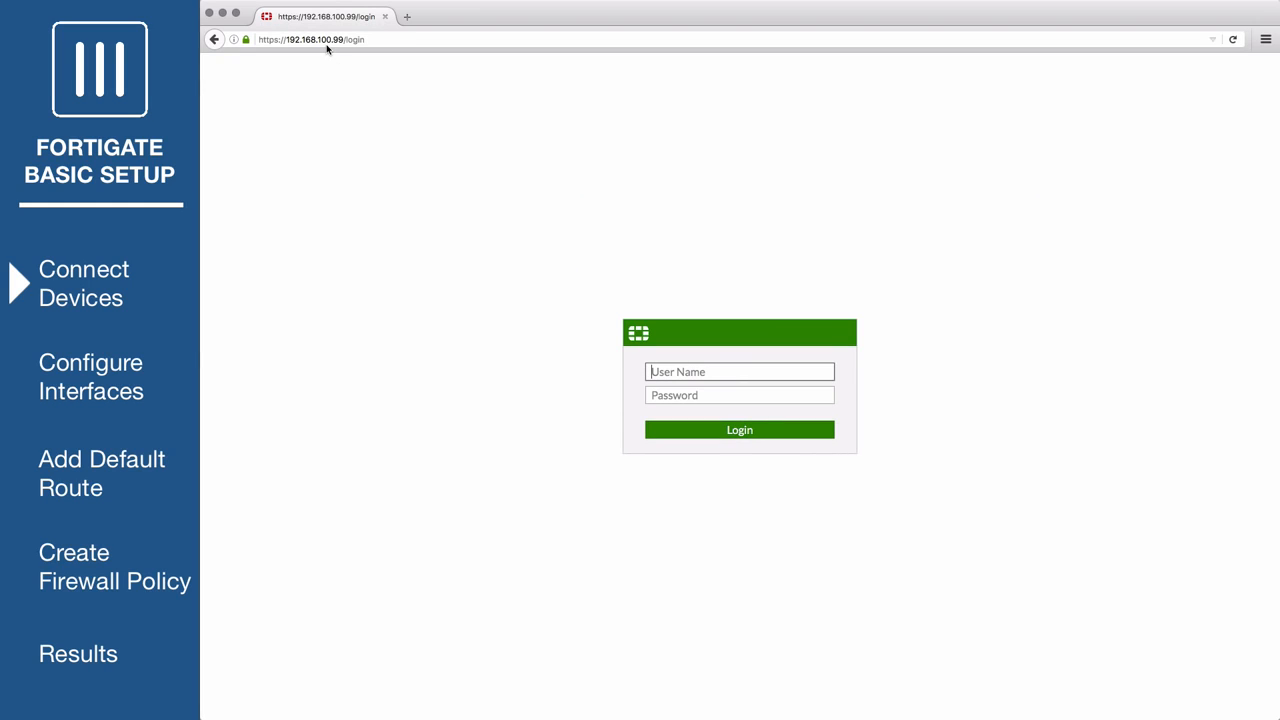
Step: Sign in as admin to reach the FortiGate 100D dashboard
text(admin)
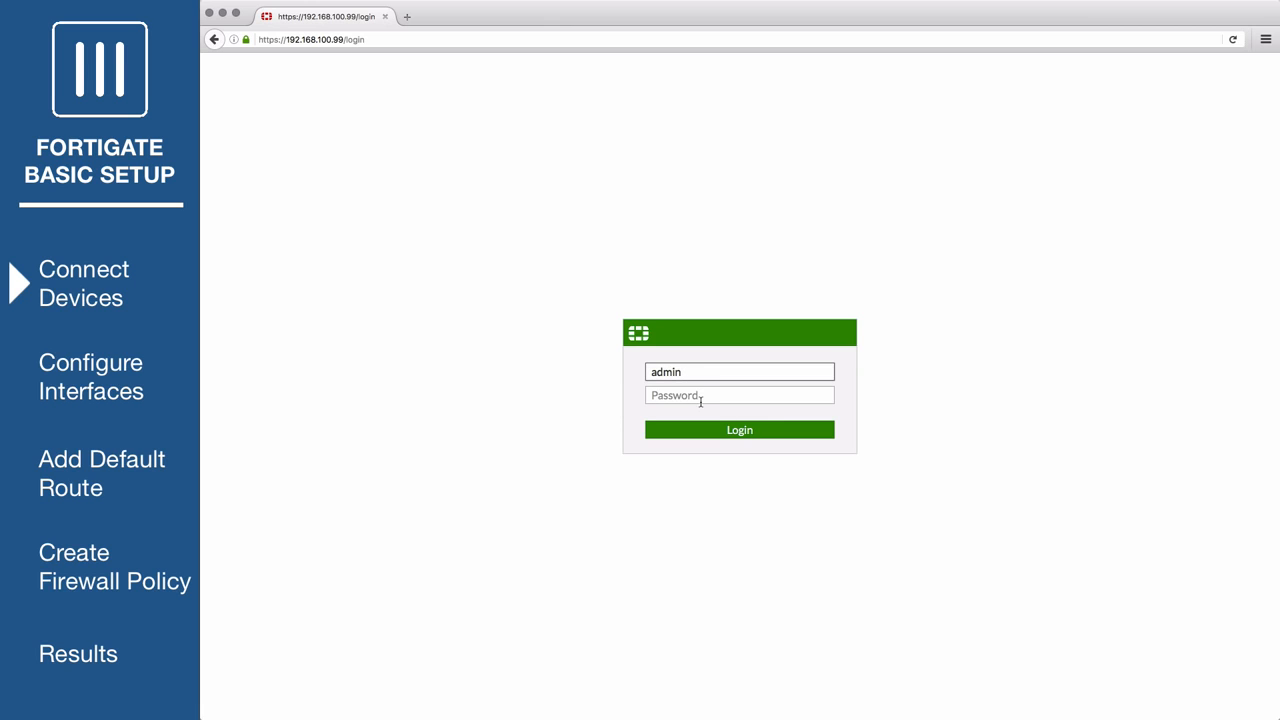
click(740, 428)
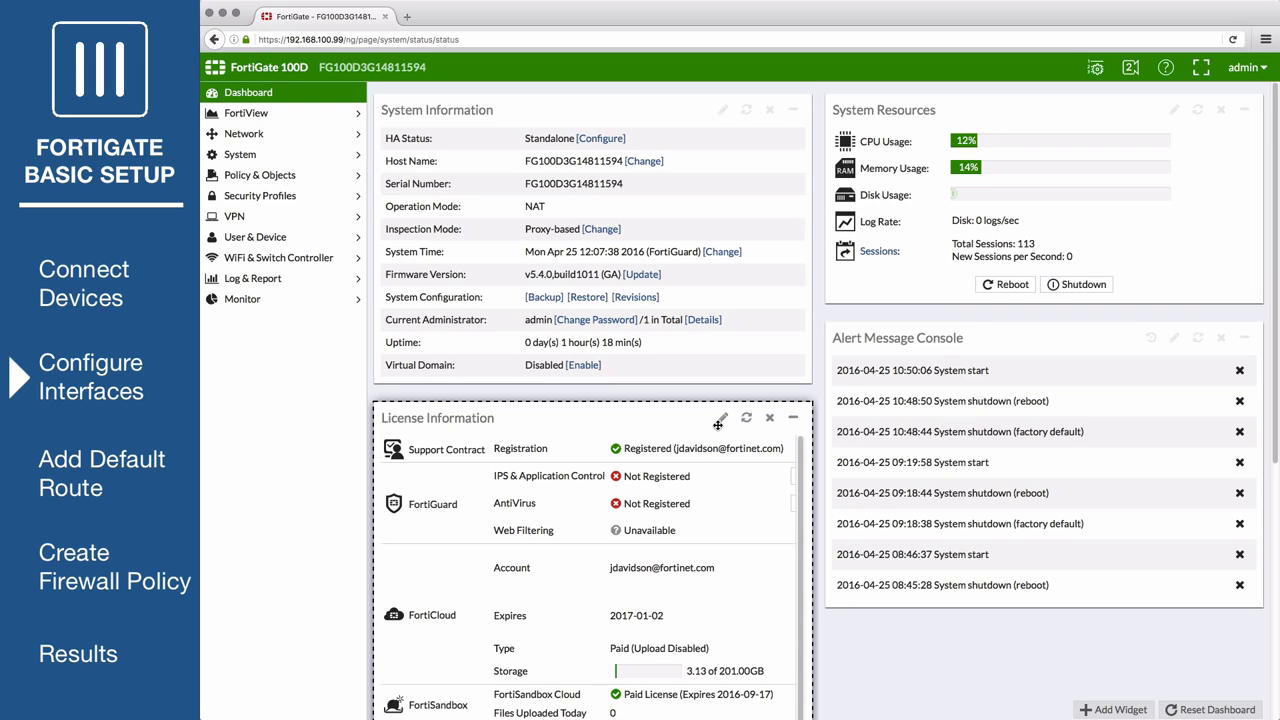
mouse_move(296, 132)
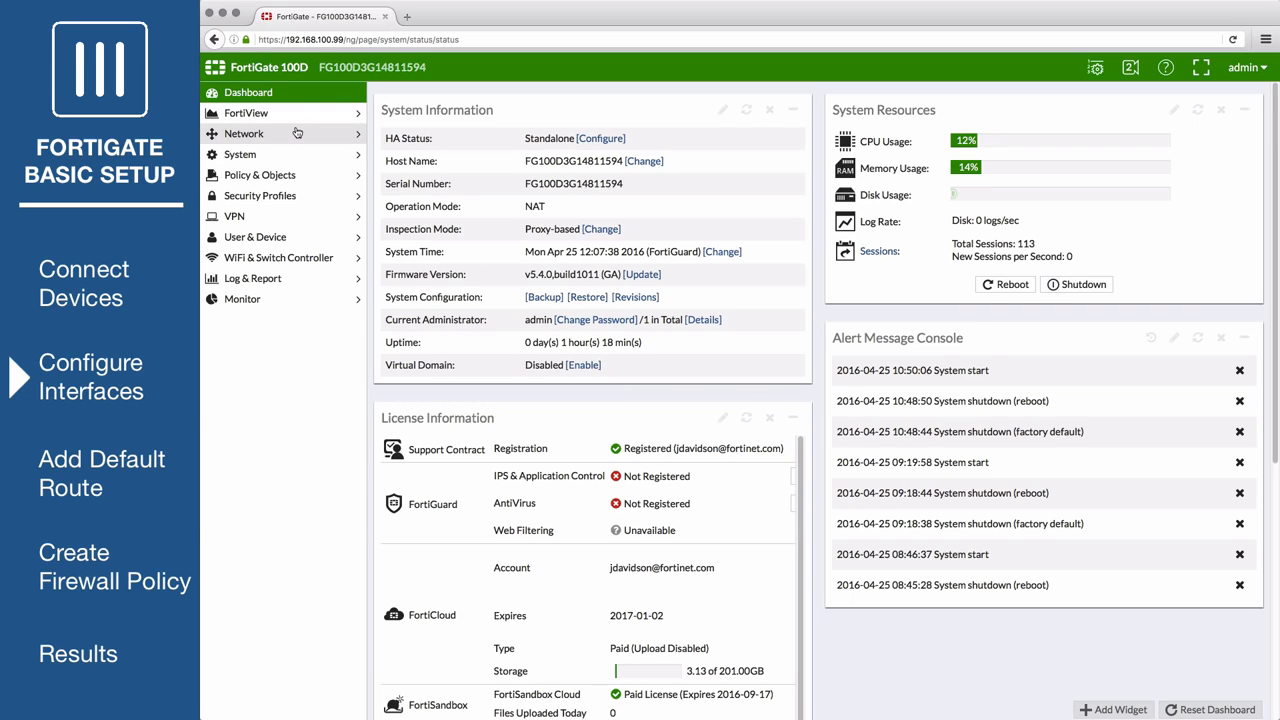
Step: From Network > Interfaces, select wan1 (172.20.121.12) and bring up its edit page
click(246, 154)
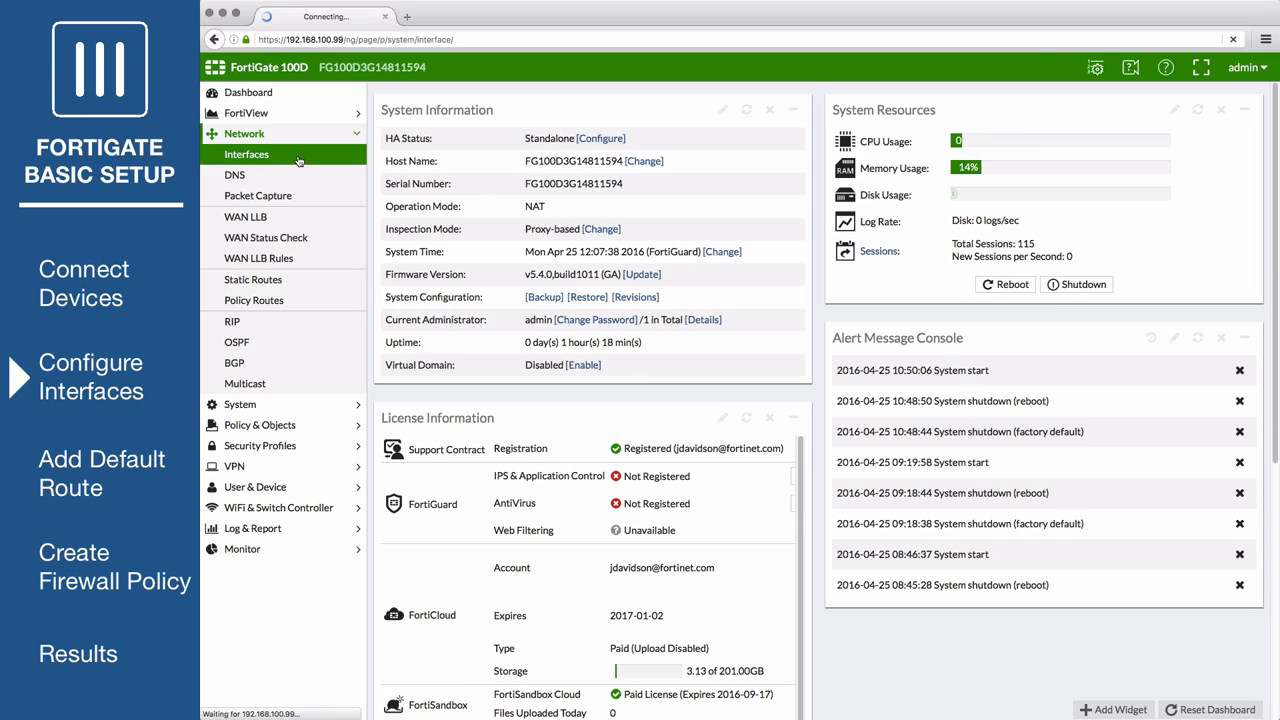
click(246, 154)
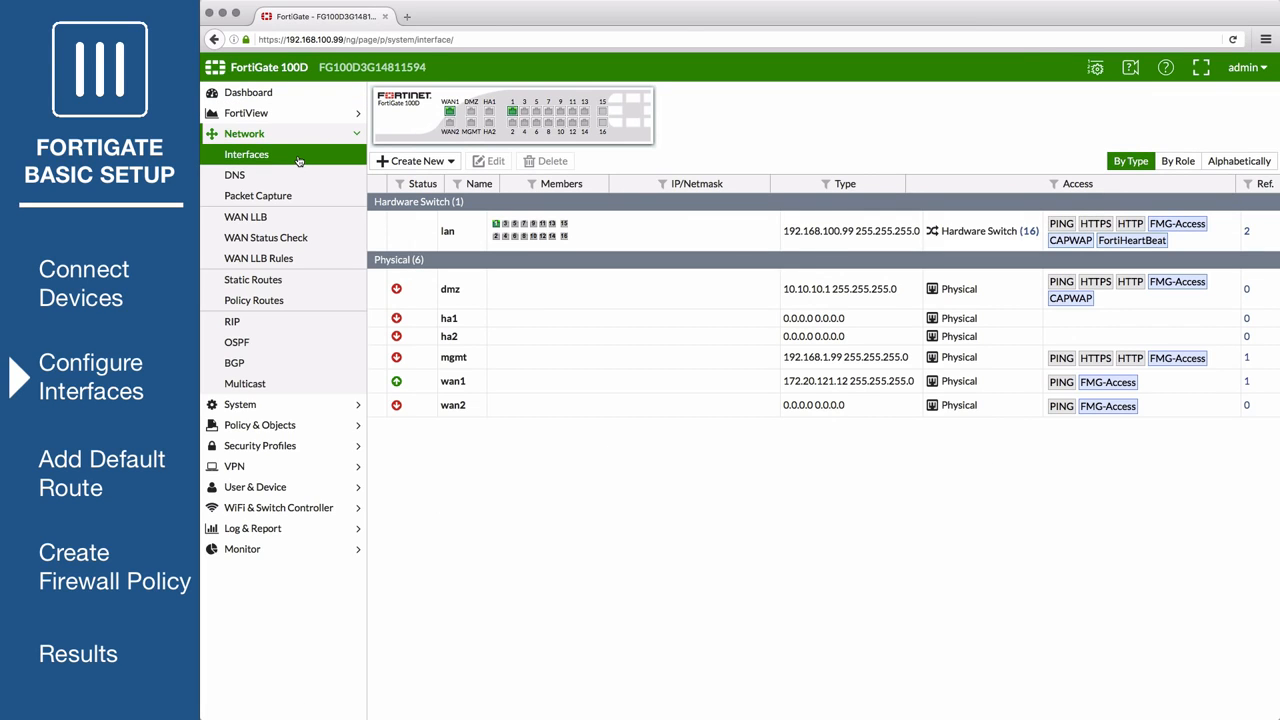
click(452, 380)
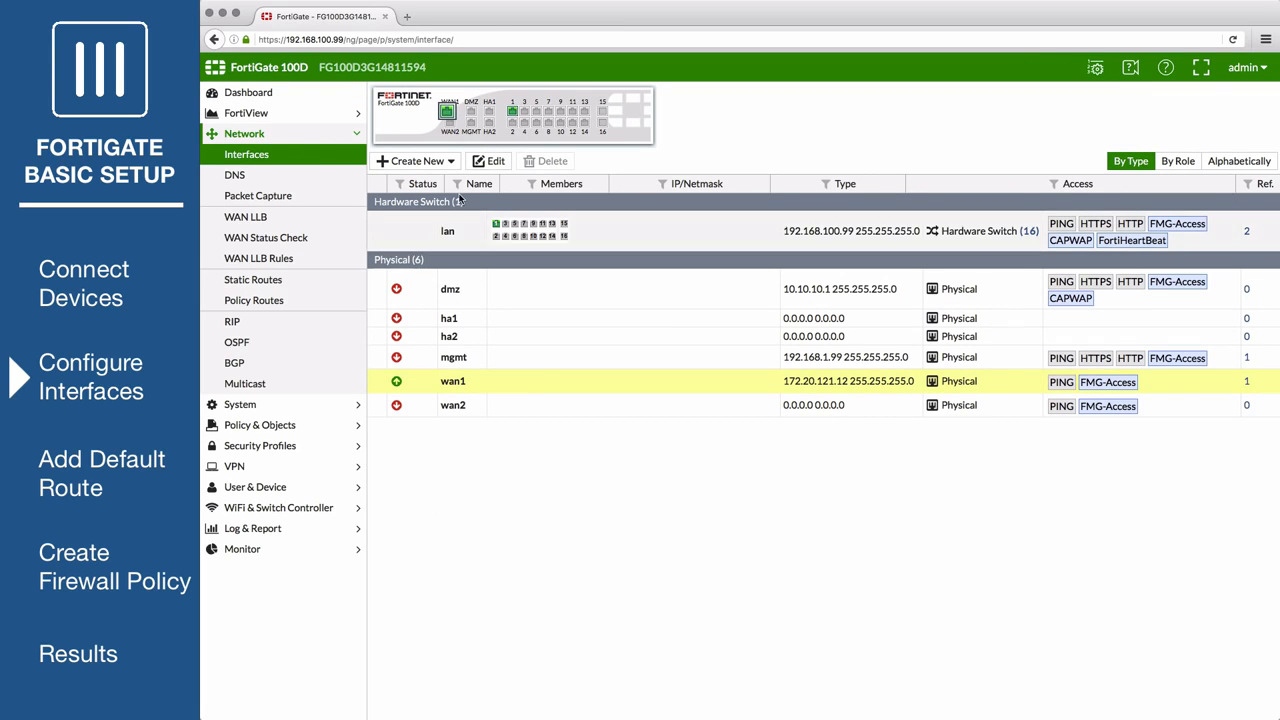
click(488, 160)
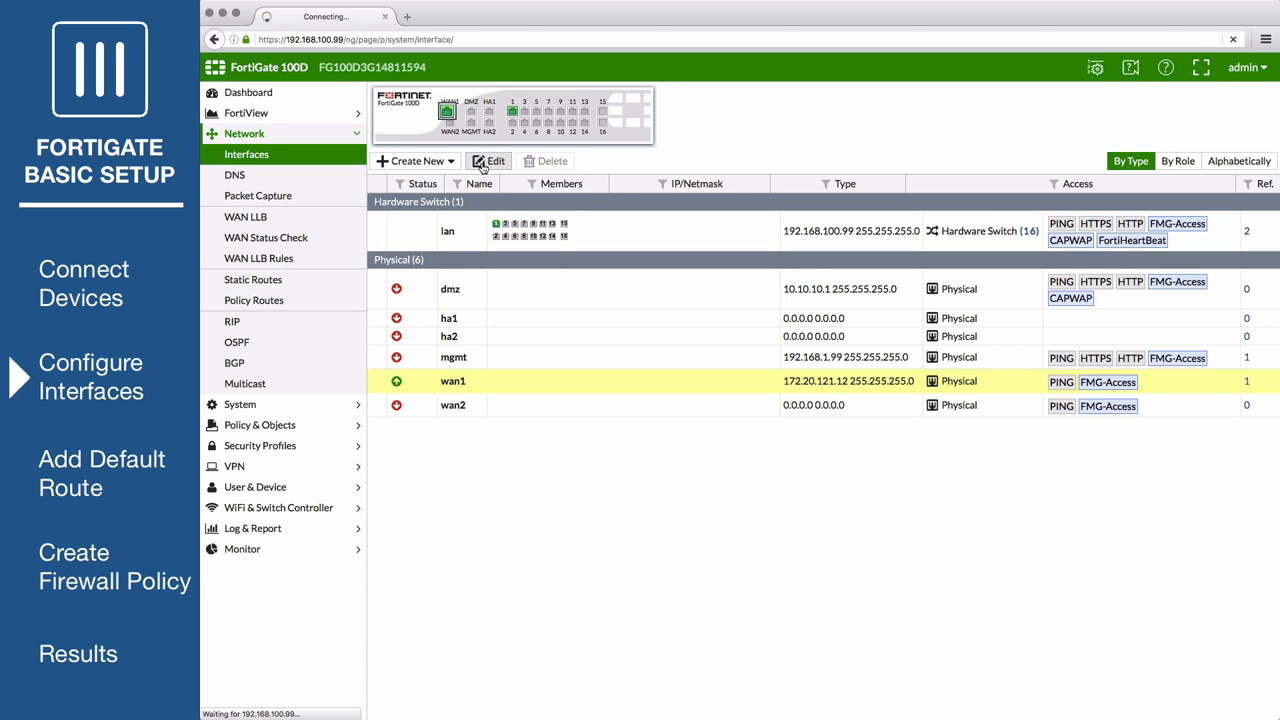
click(490, 160)
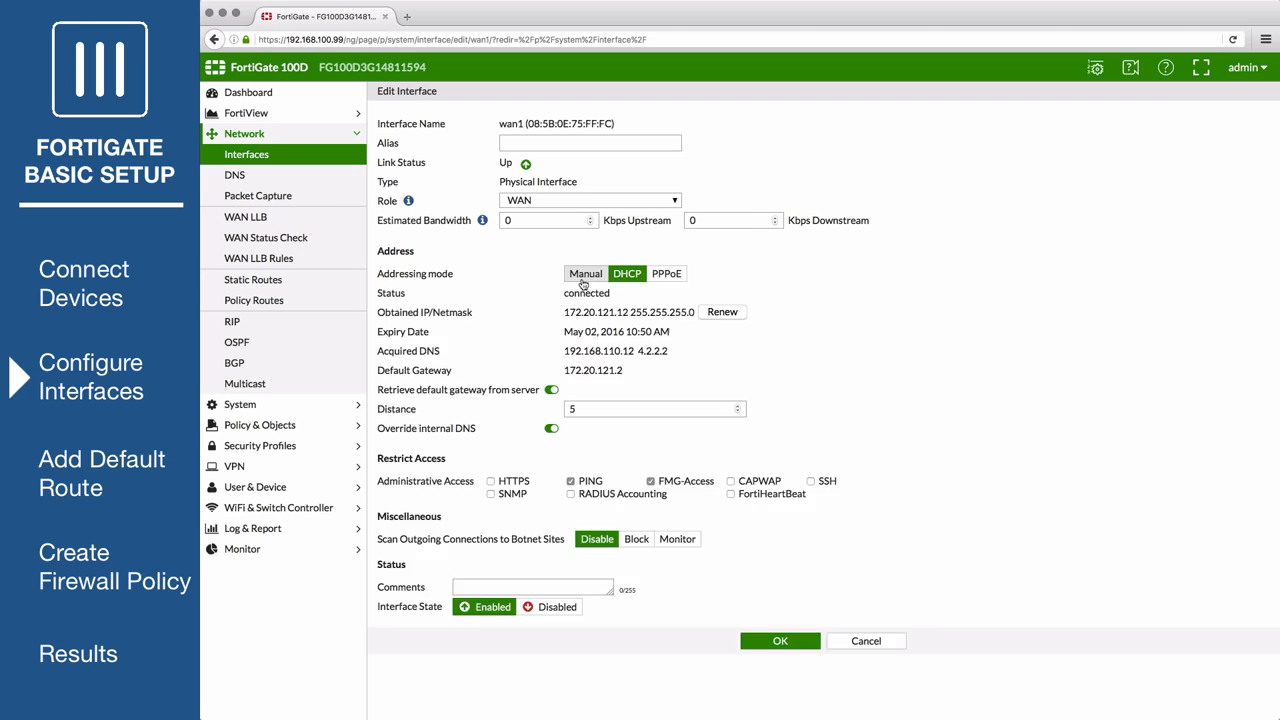
Step: Give wan1 manual addressing 172.20.121.16/255.255.255.0 and save it
click(486, 272)
text(172.20.121.16/255.255.255.0)
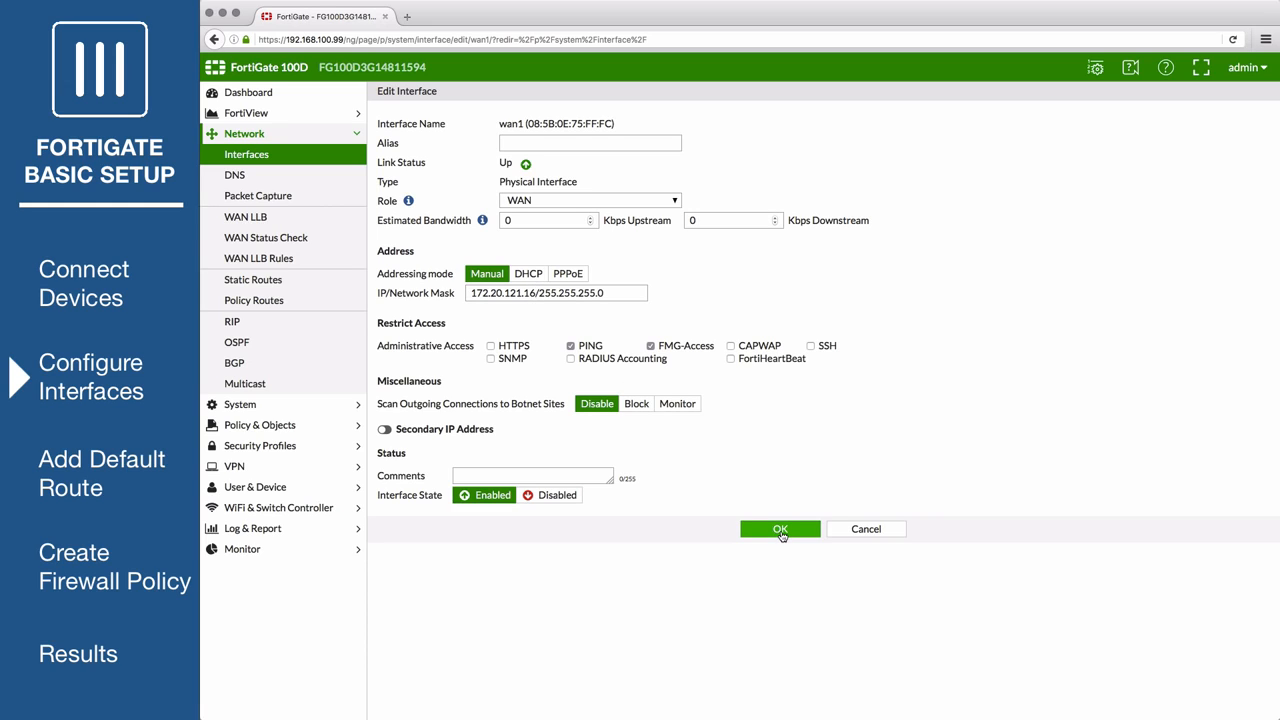
click(780, 528)
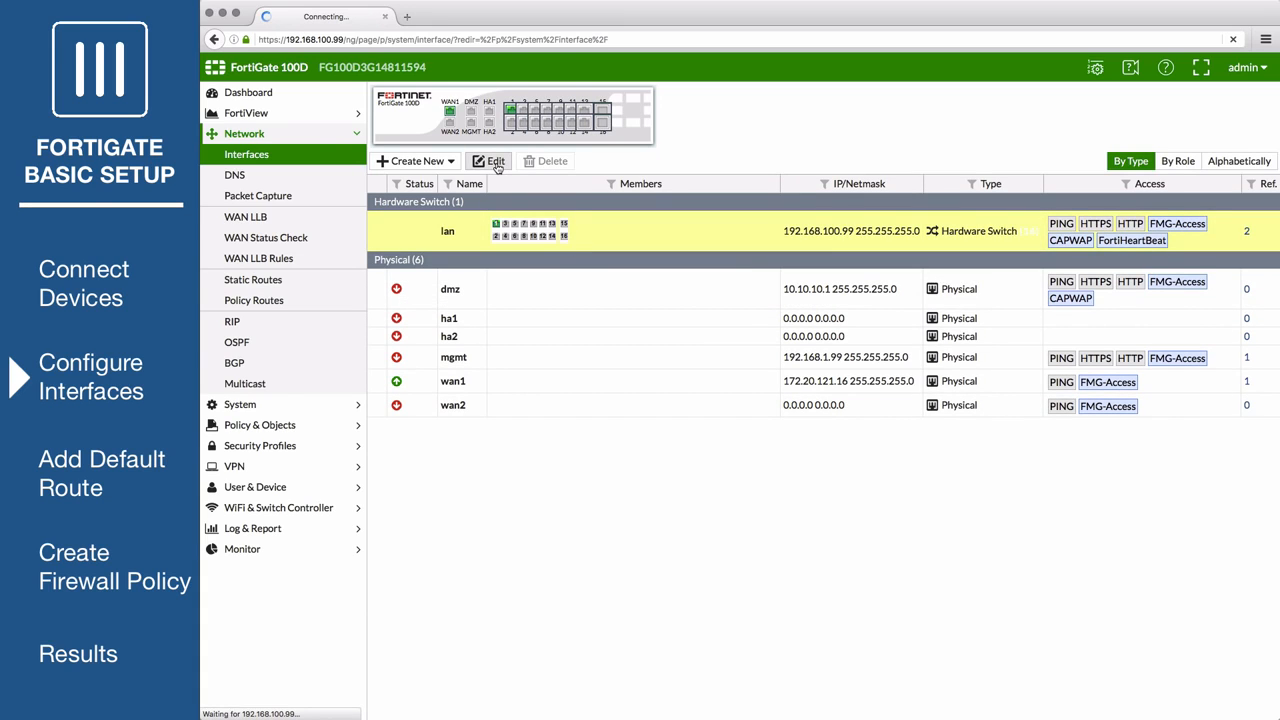
Step: Set lan to 10.11.10.1/255.255.255.0 with DHCP range 10.11.10.2–10.11.10.254 and save it
click(488, 160)
text(10.11.10.1/255.255.255.0)
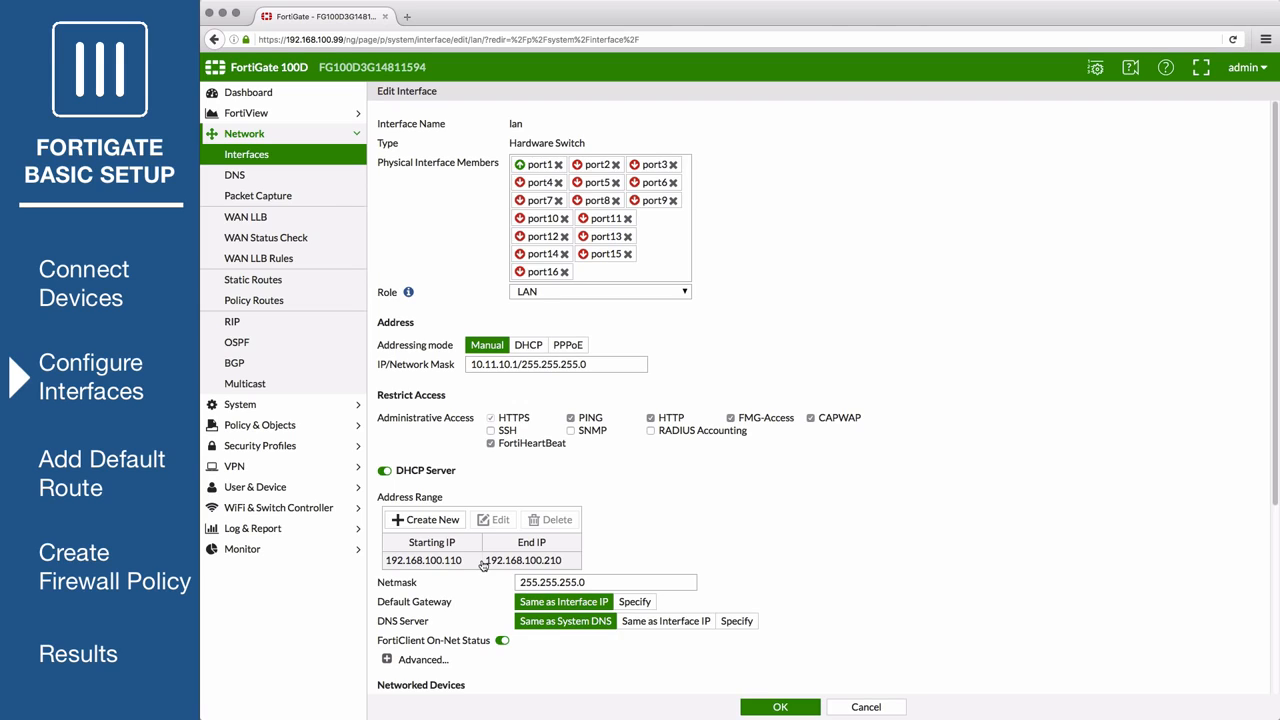
click(556, 520)
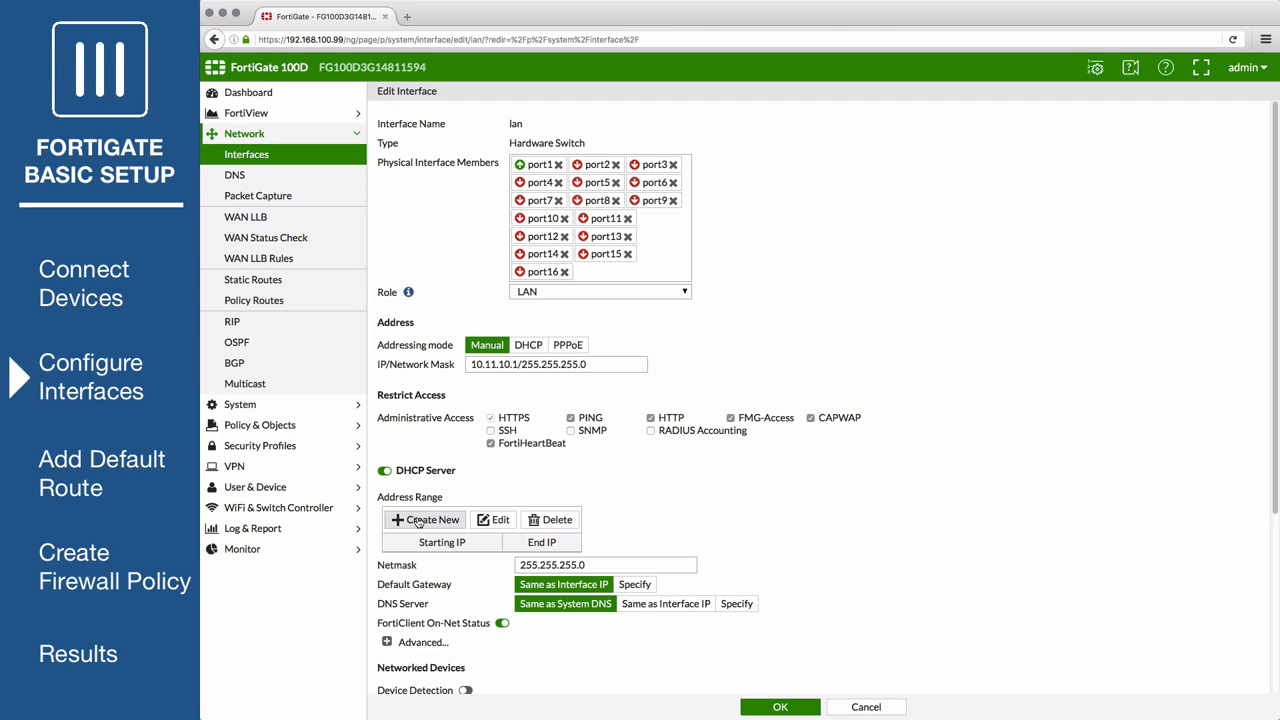
click(424, 520)
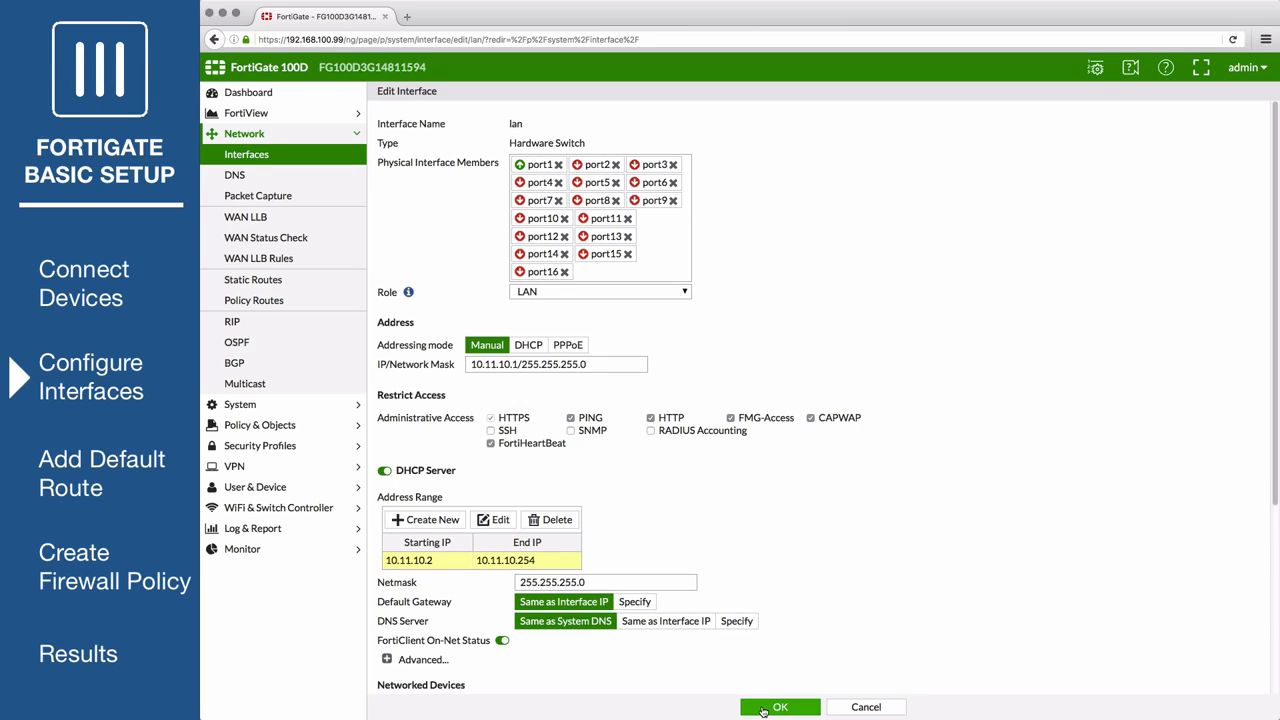
click(780, 708)
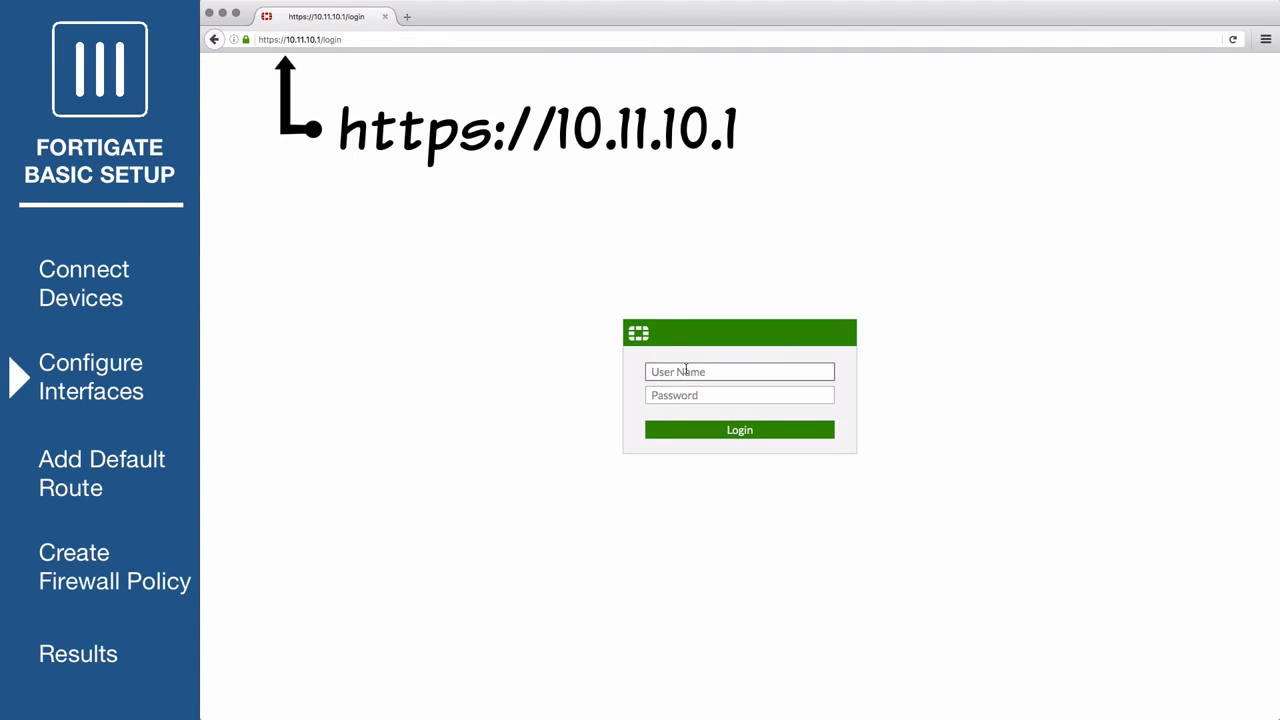
click(740, 428)
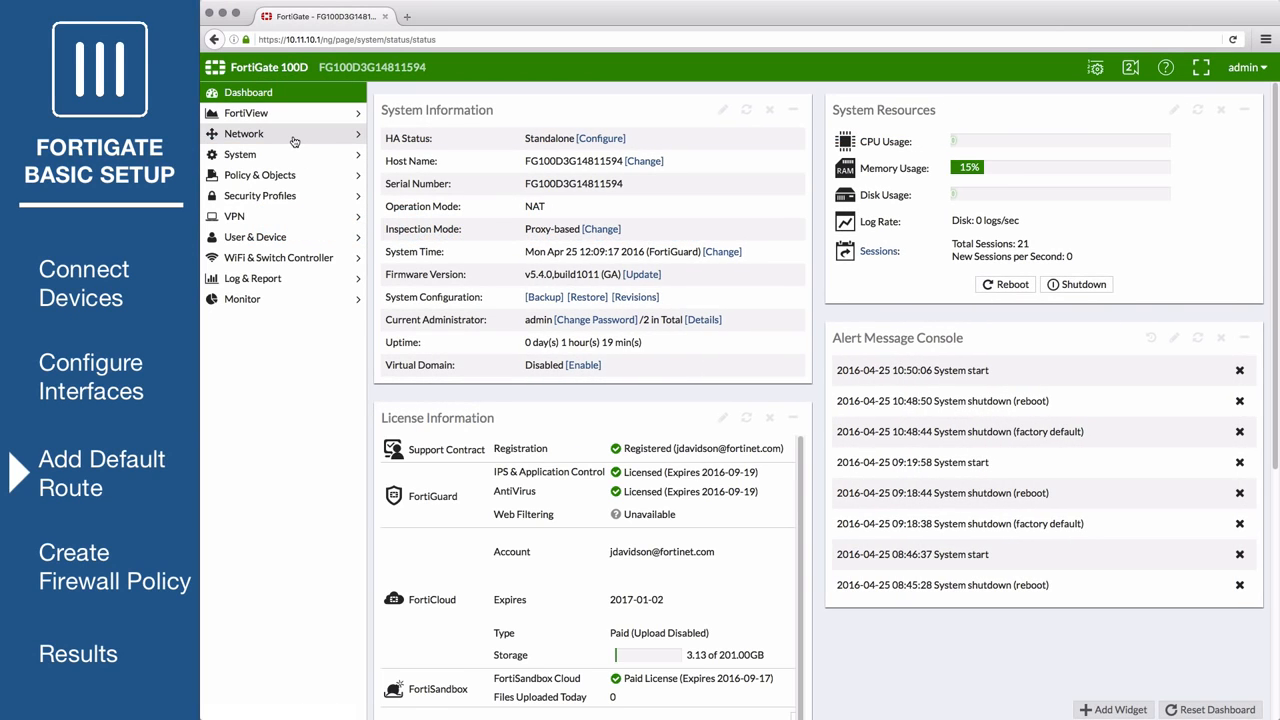
Step: From Network > Static Routes, start a new static route with destination 0.0.0.0/0.0.0.0
click(244, 132)
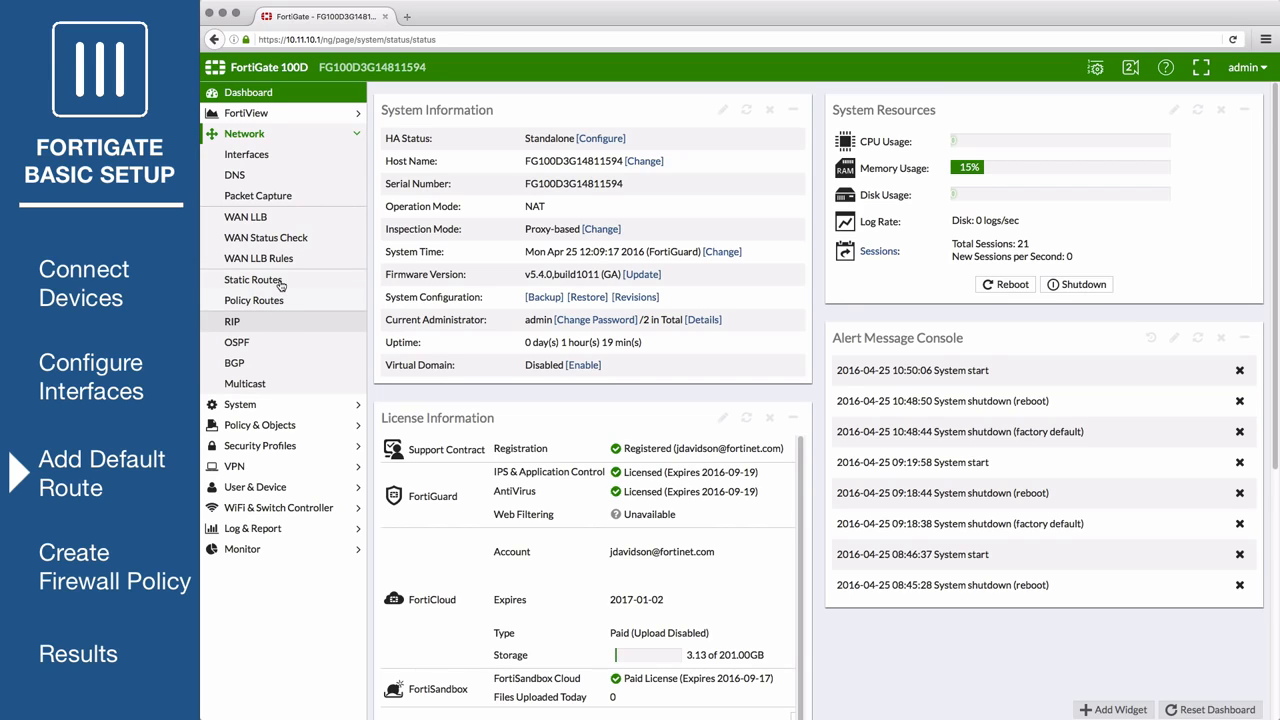
click(252, 280)
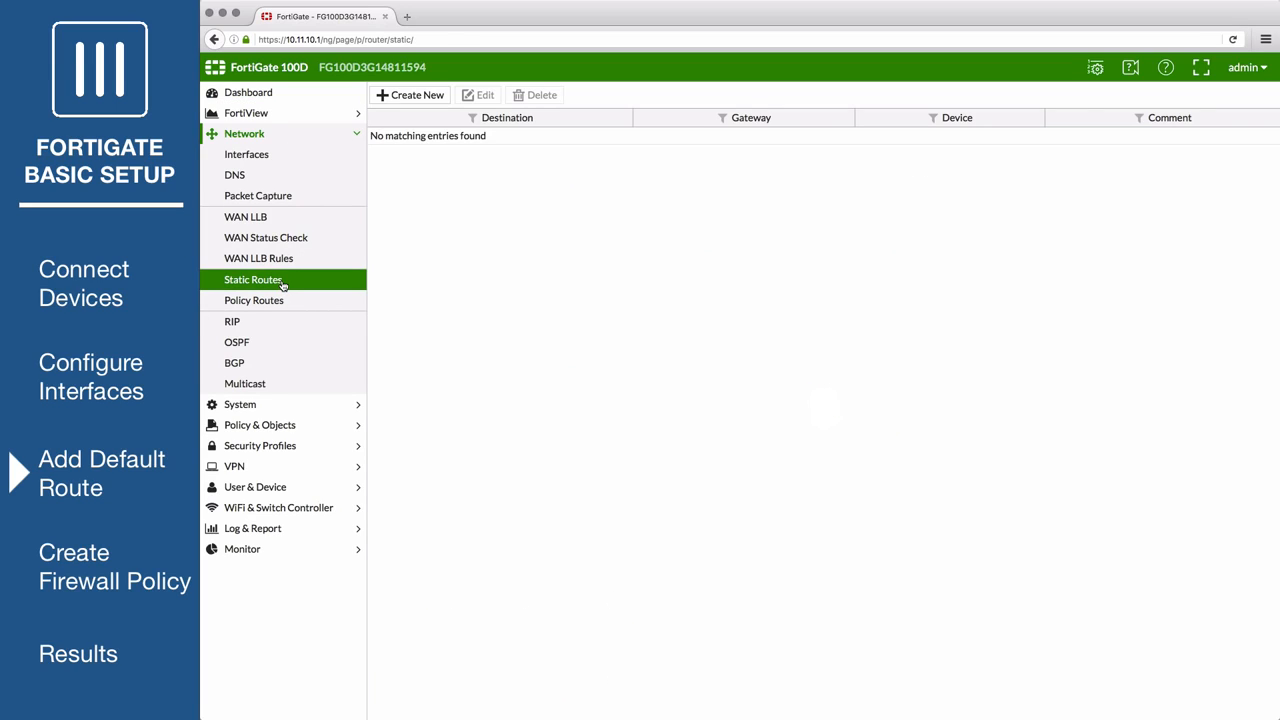
click(408, 96)
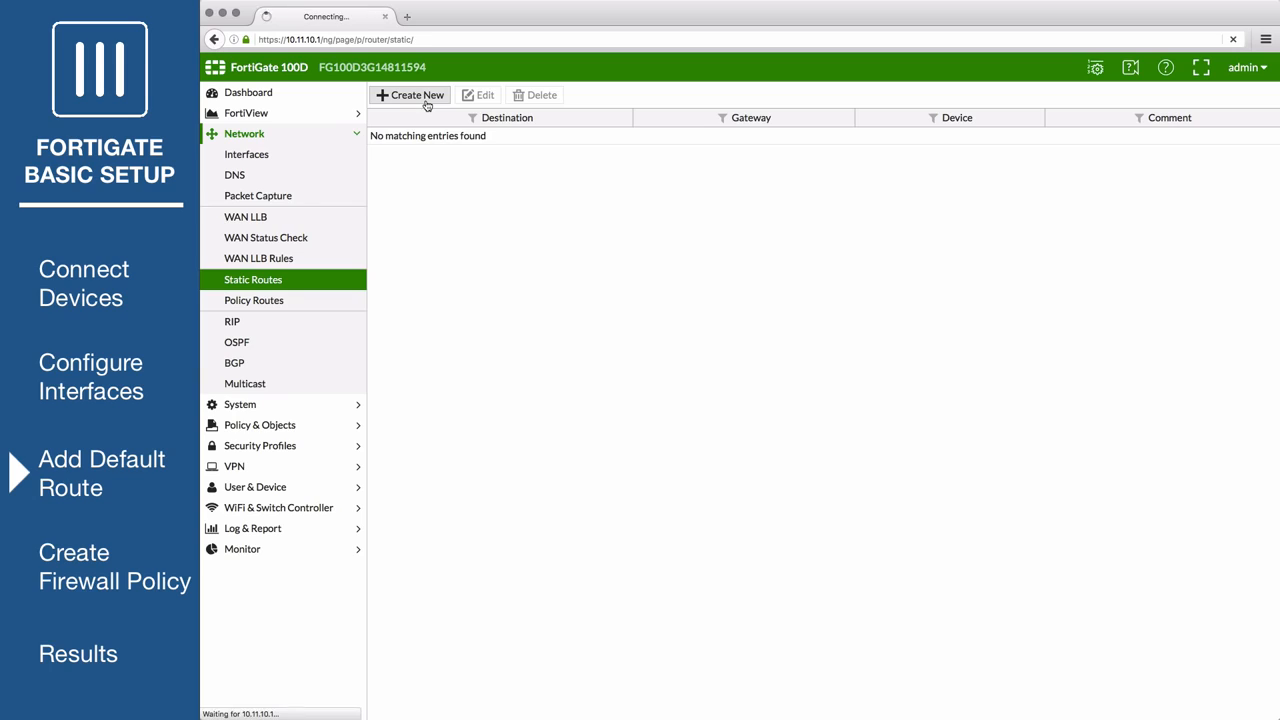
click(410, 96)
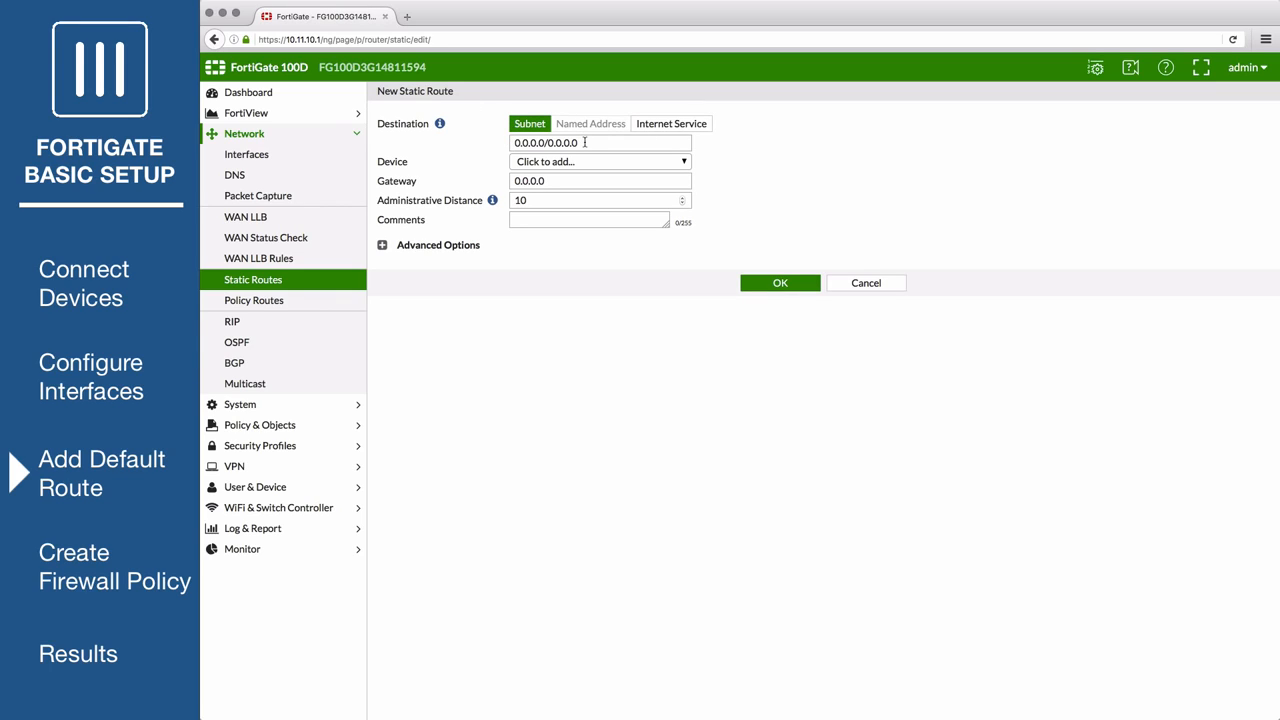
Step: Save the default route through gateway 172.20.121.2 on device wan1
click(600, 160)
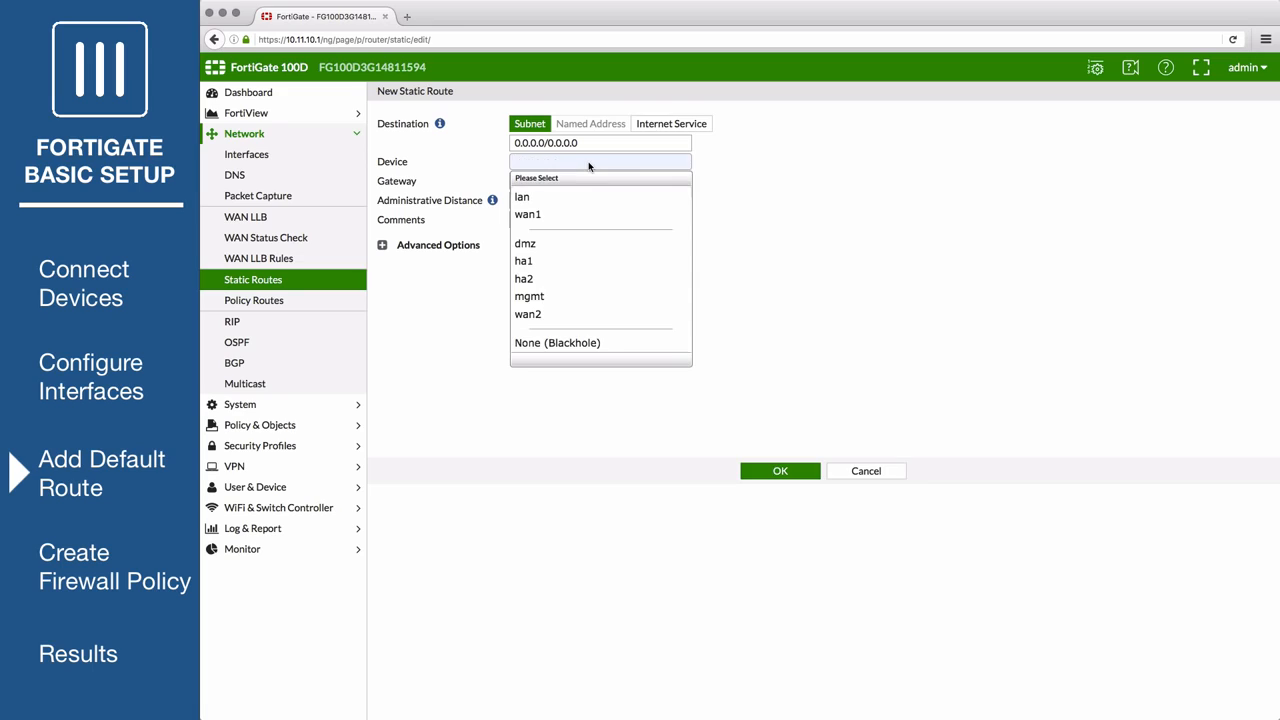
click(528, 214)
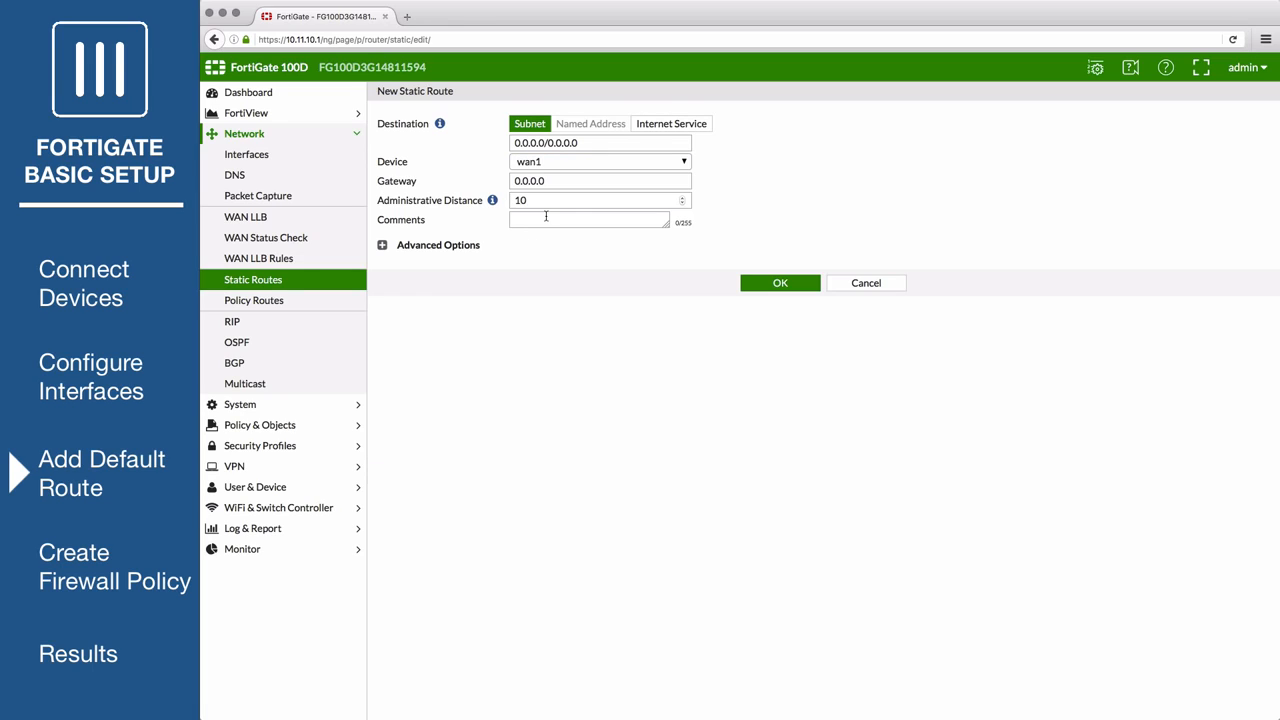
click(600, 180)
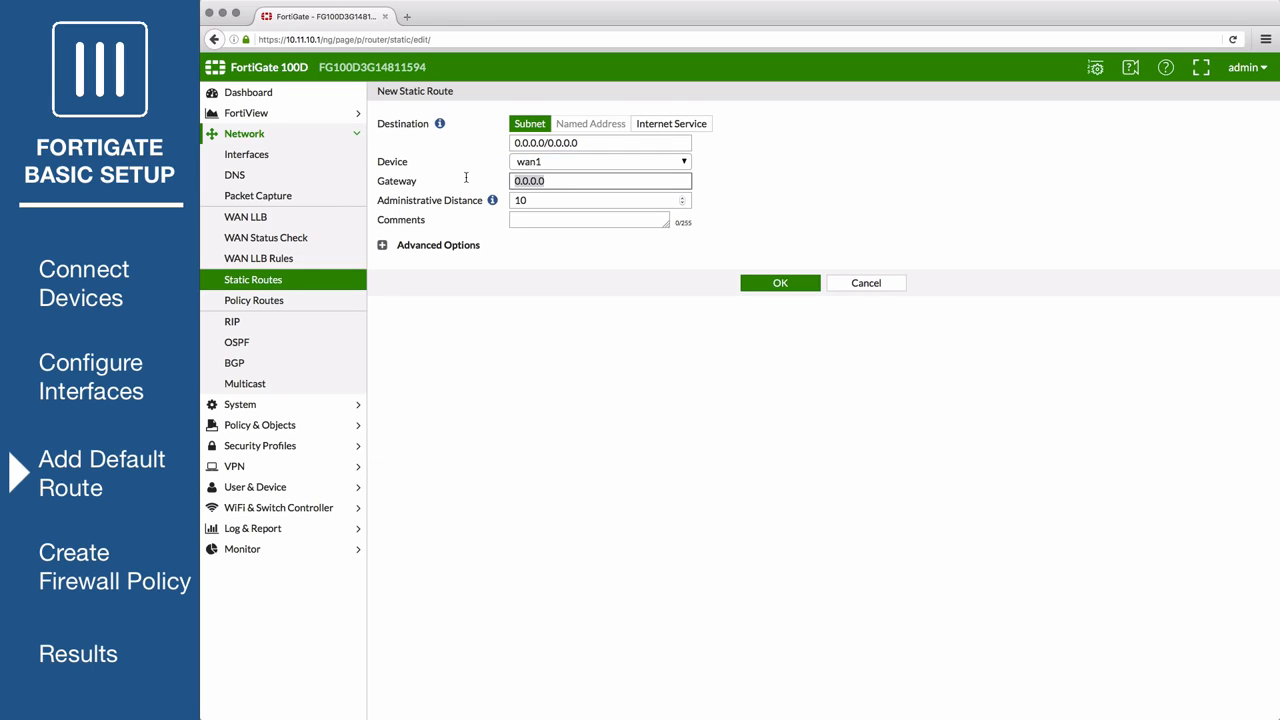
text(172.20.121)
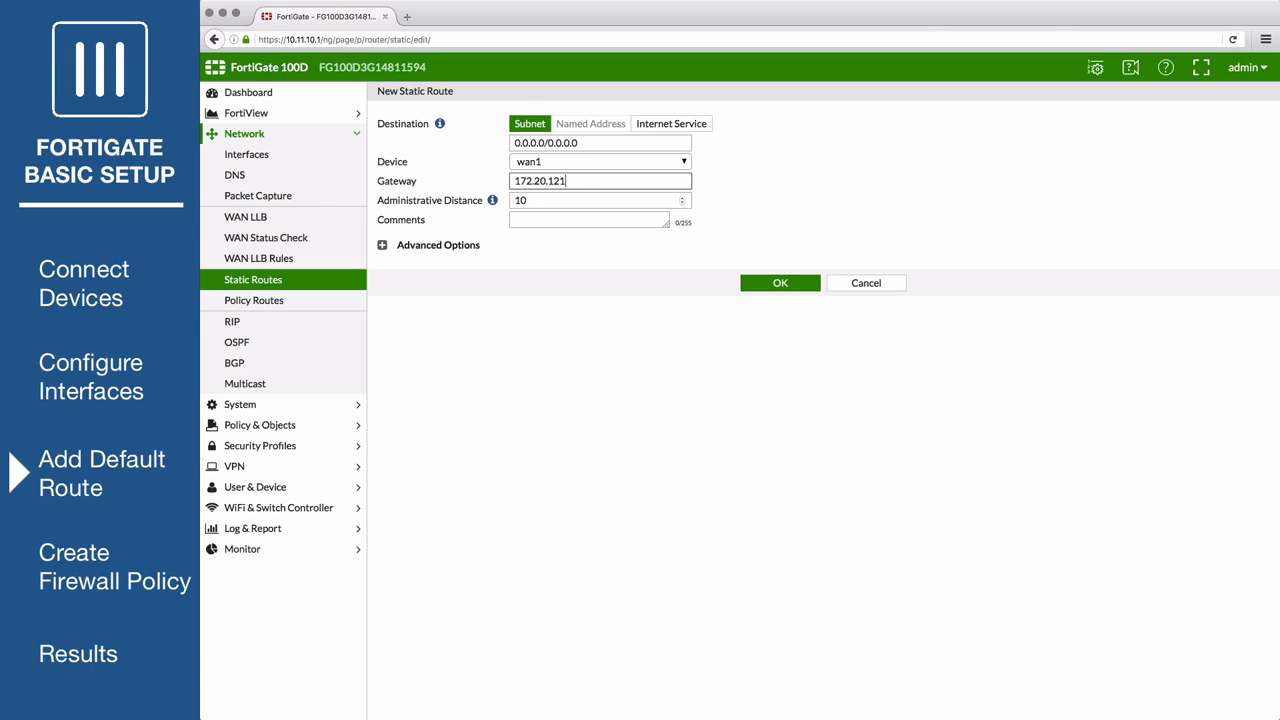
text(2)
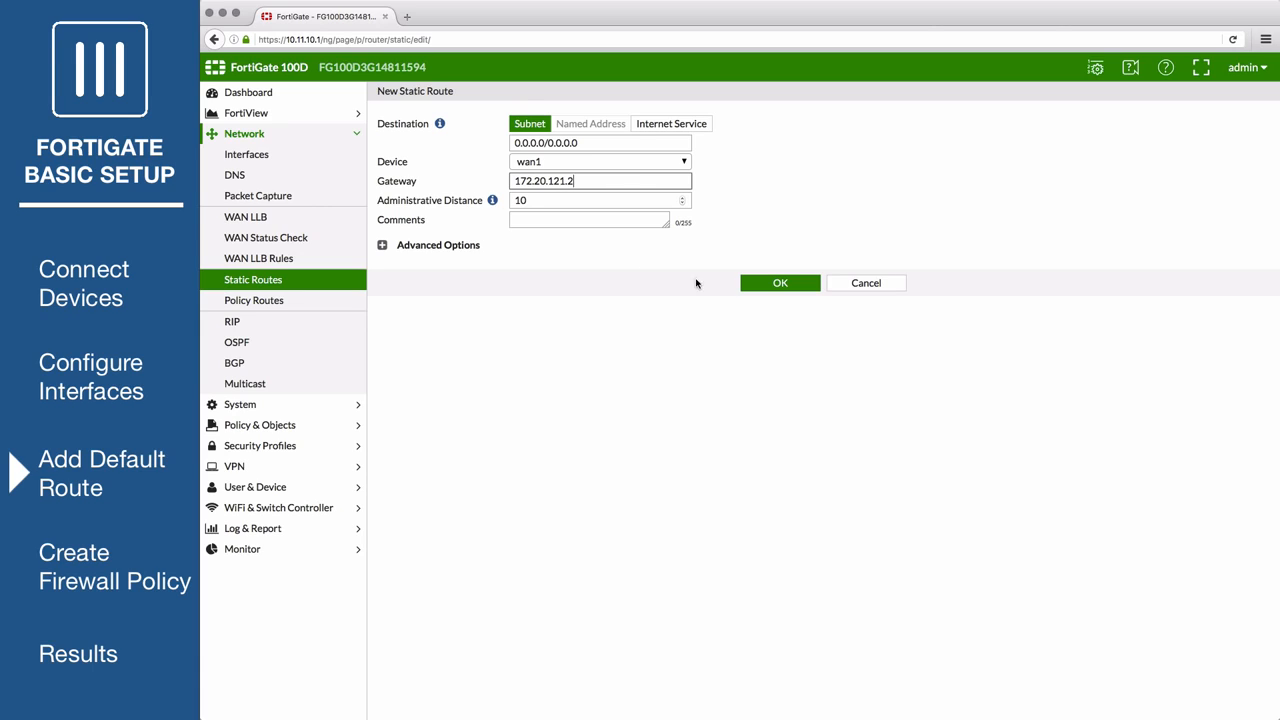
click(780, 284)
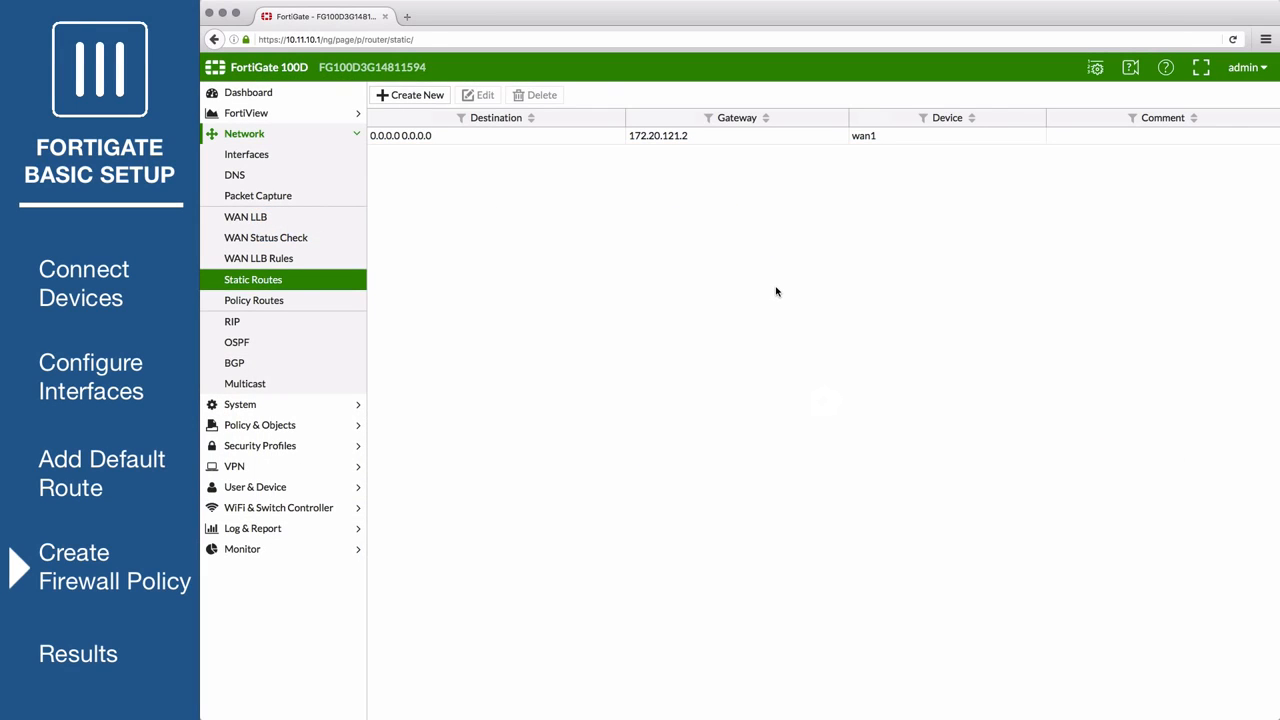
mouse_move(544, 348)
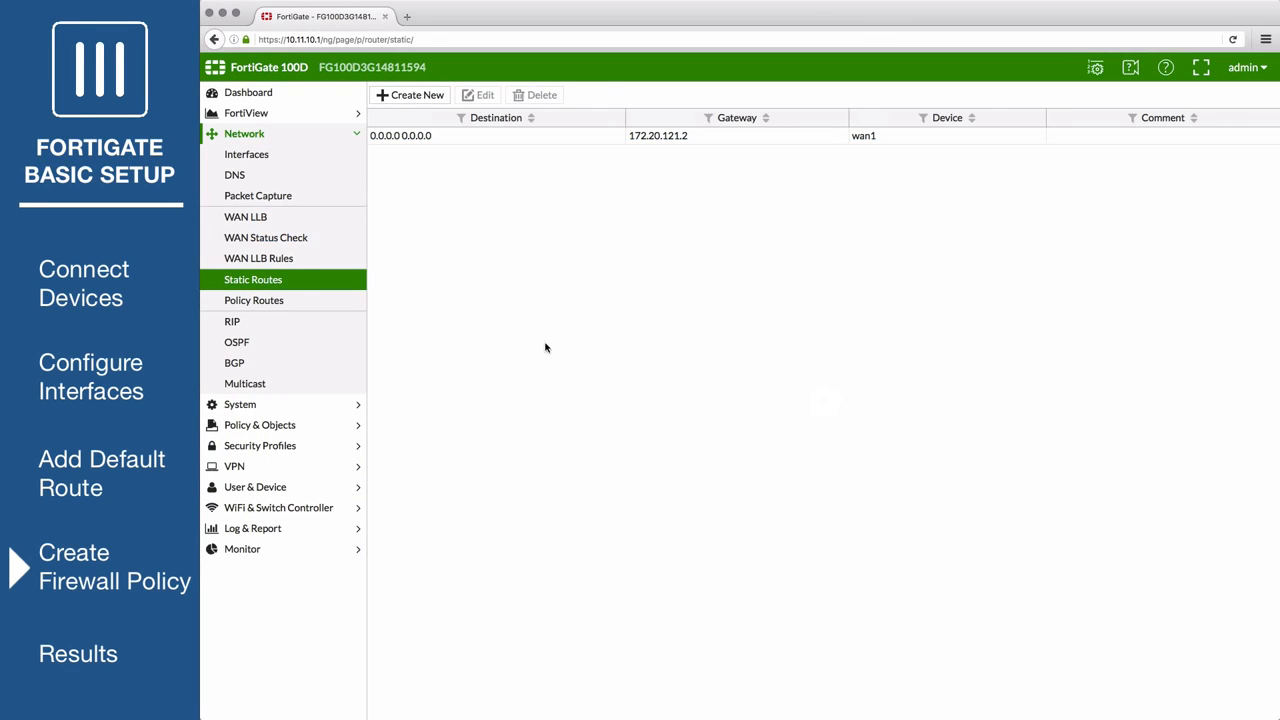
Step: From Policy & Objects > IPv4 Policy, start a new firewall policy beside Implicit Deny
click(260, 424)
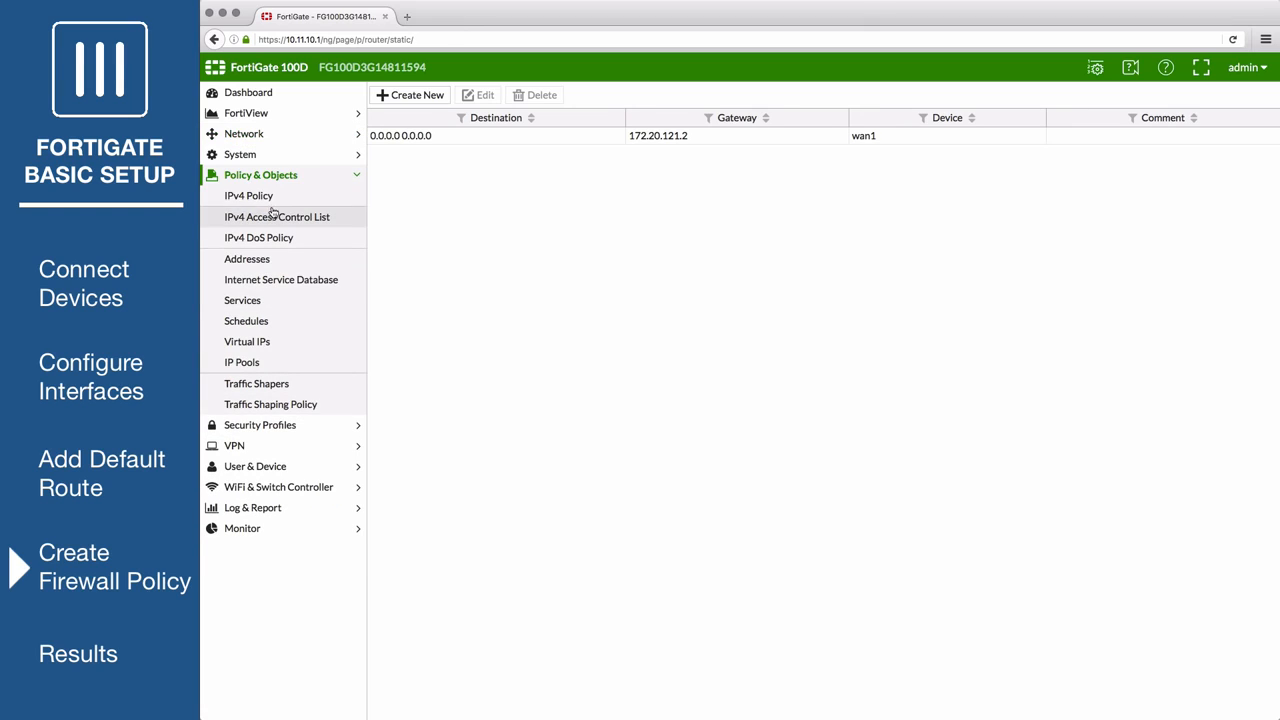
click(248, 196)
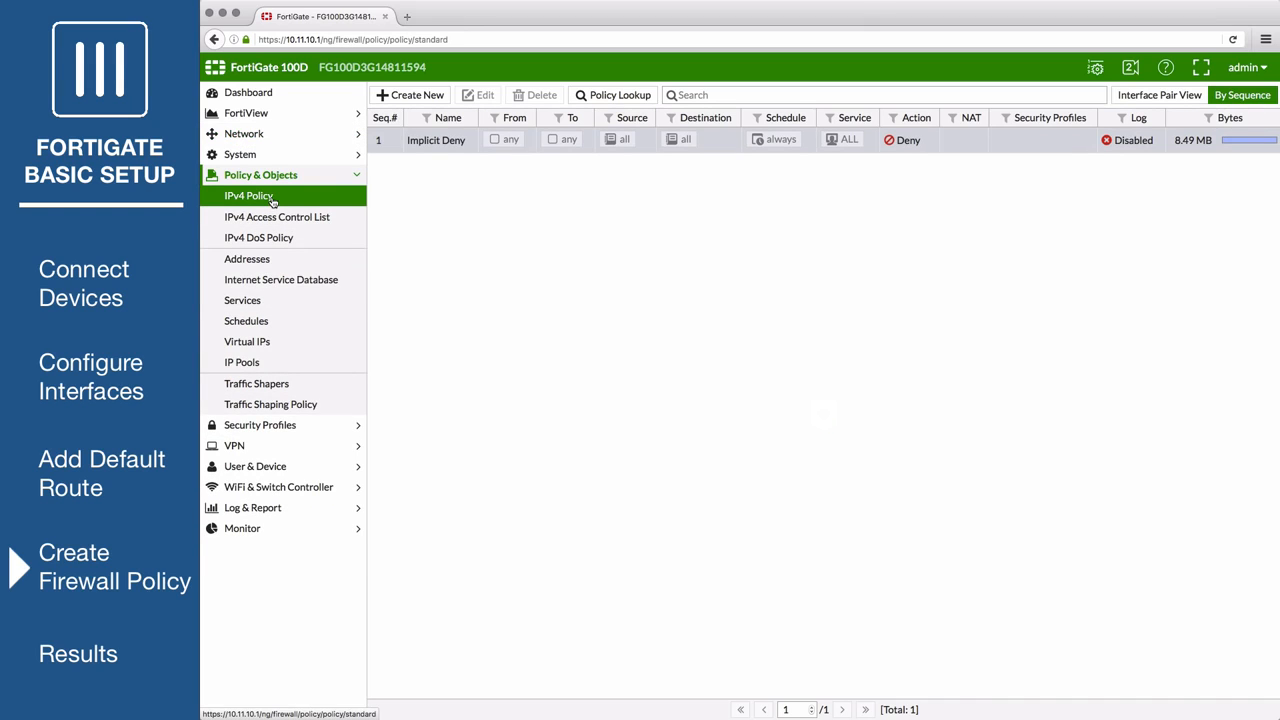
click(410, 96)
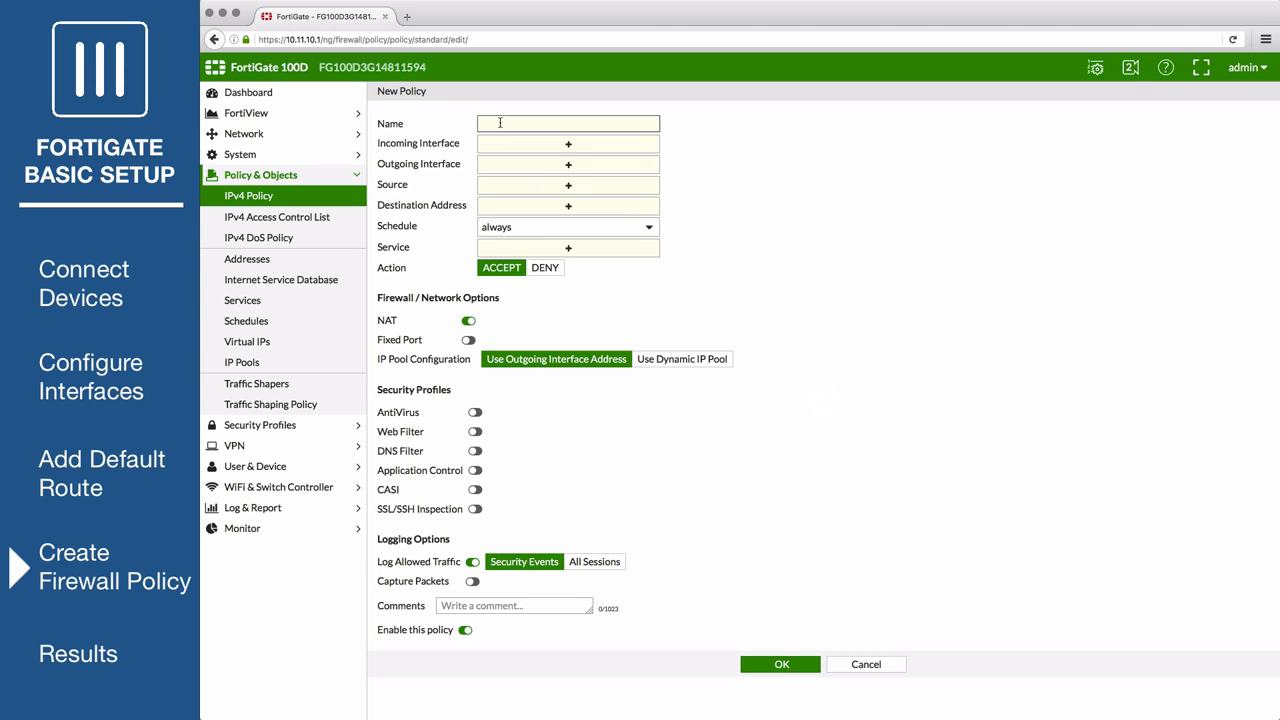
Step: Fill in policy internet-traffic: lan to wan1, source and destination all, service ALL
text(internet-traffic)
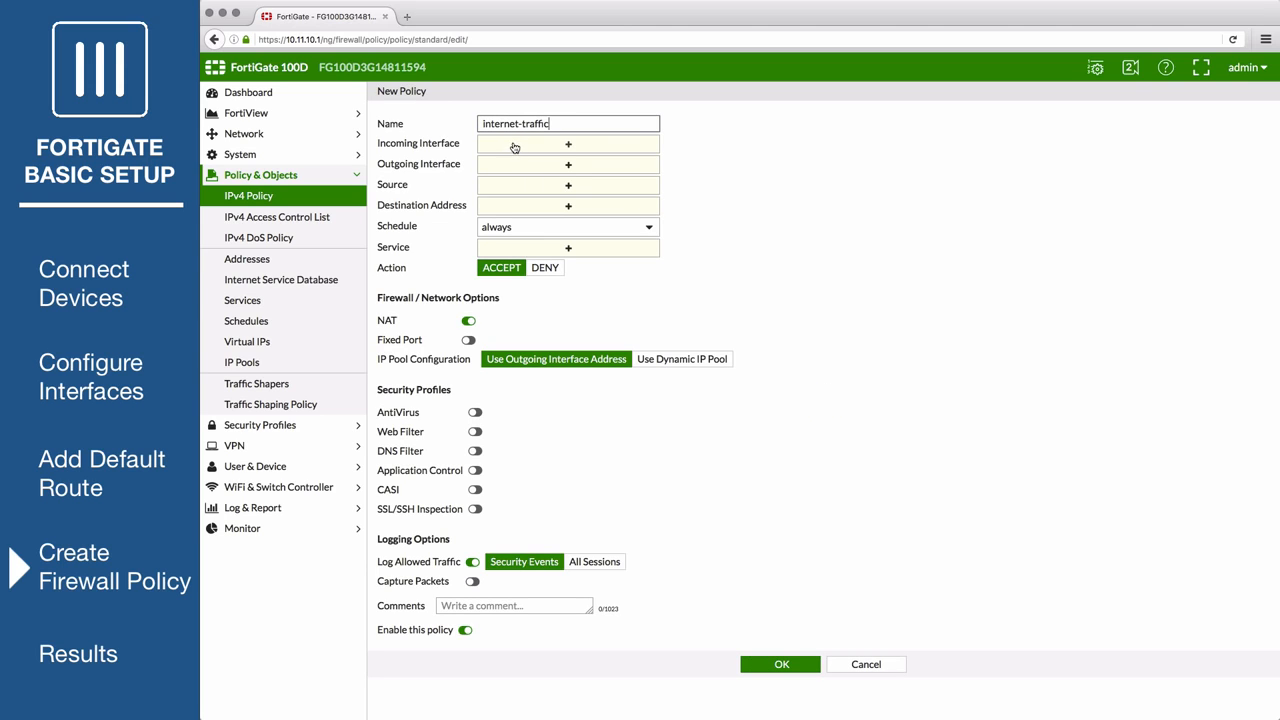
click(568, 144)
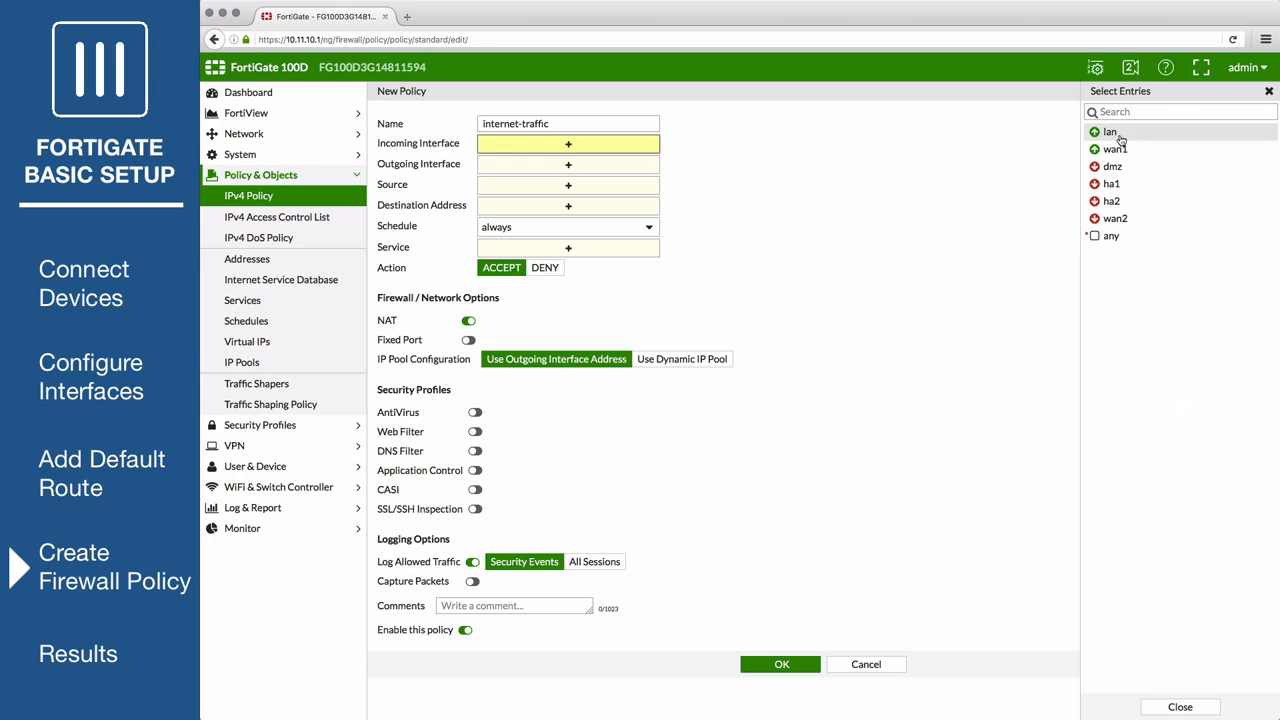
click(1108, 132)
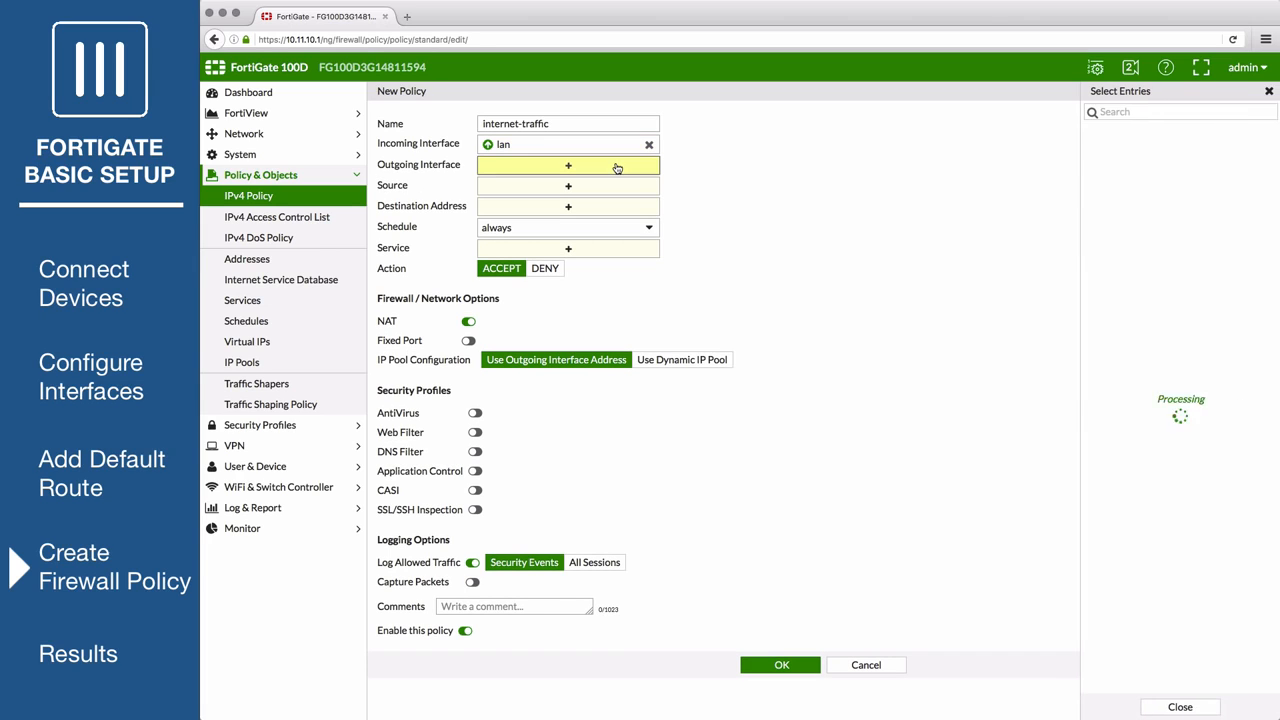
click(1116, 148)
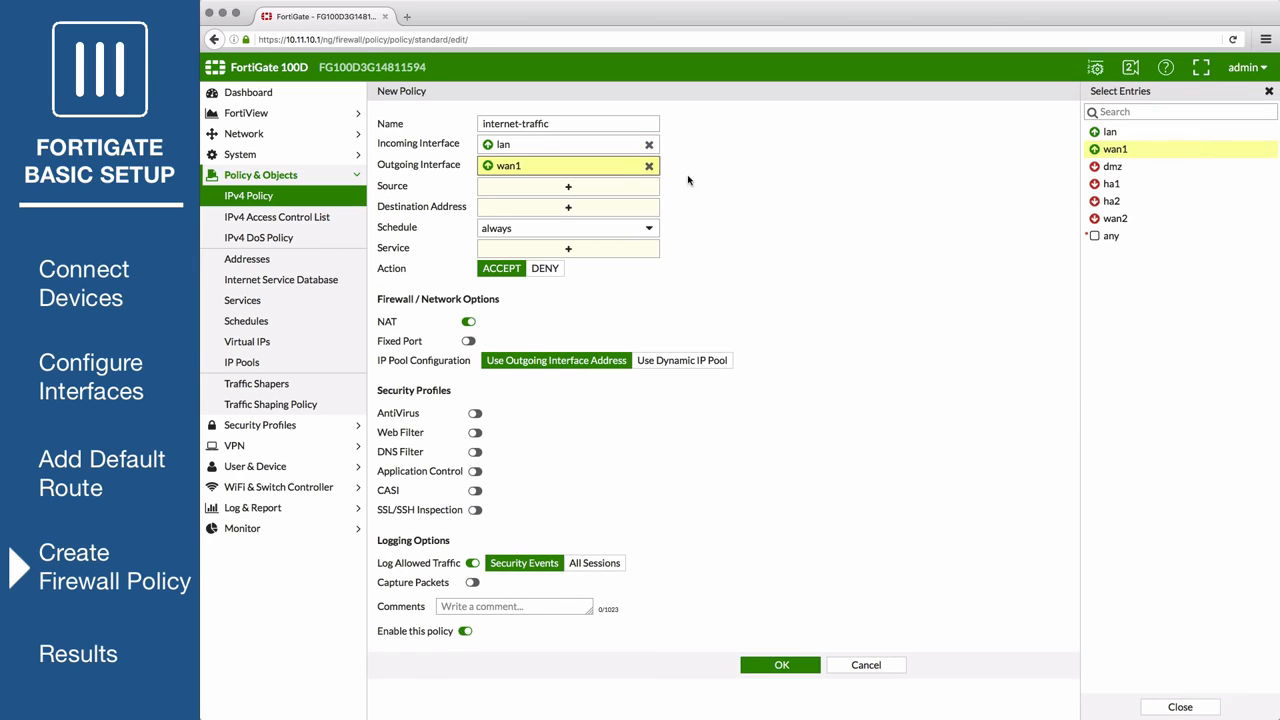
click(568, 186)
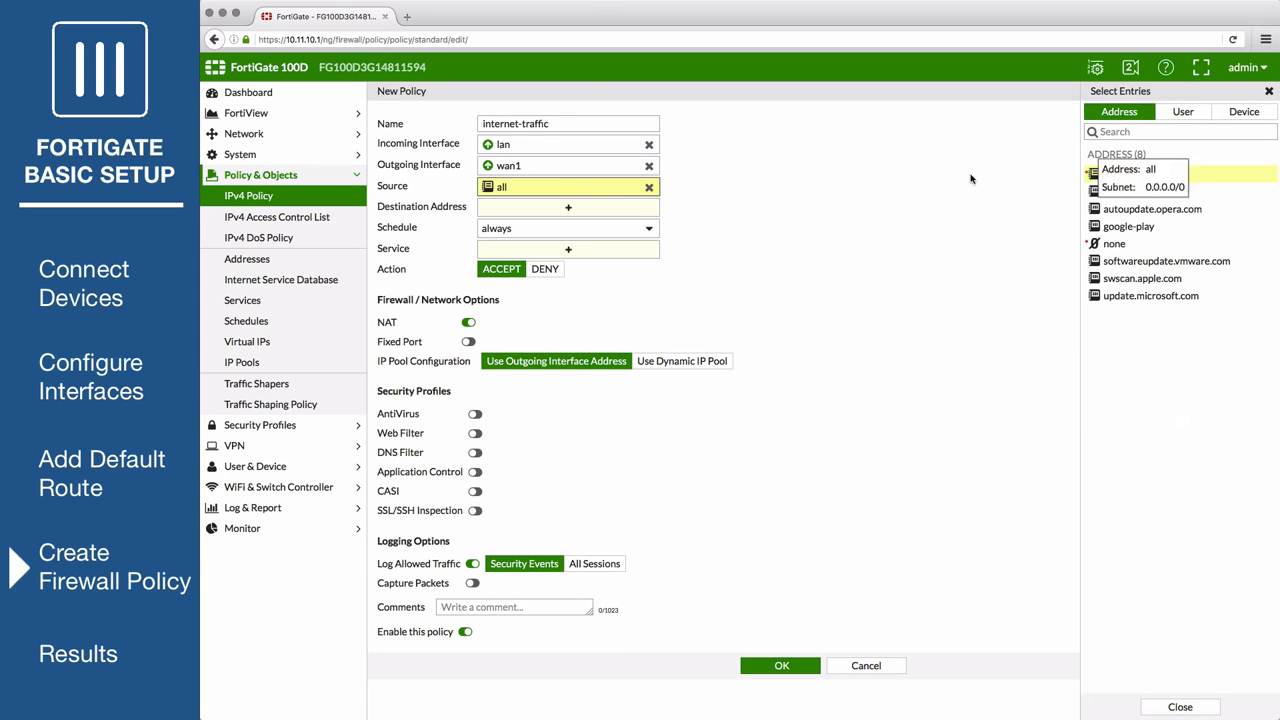
click(1108, 154)
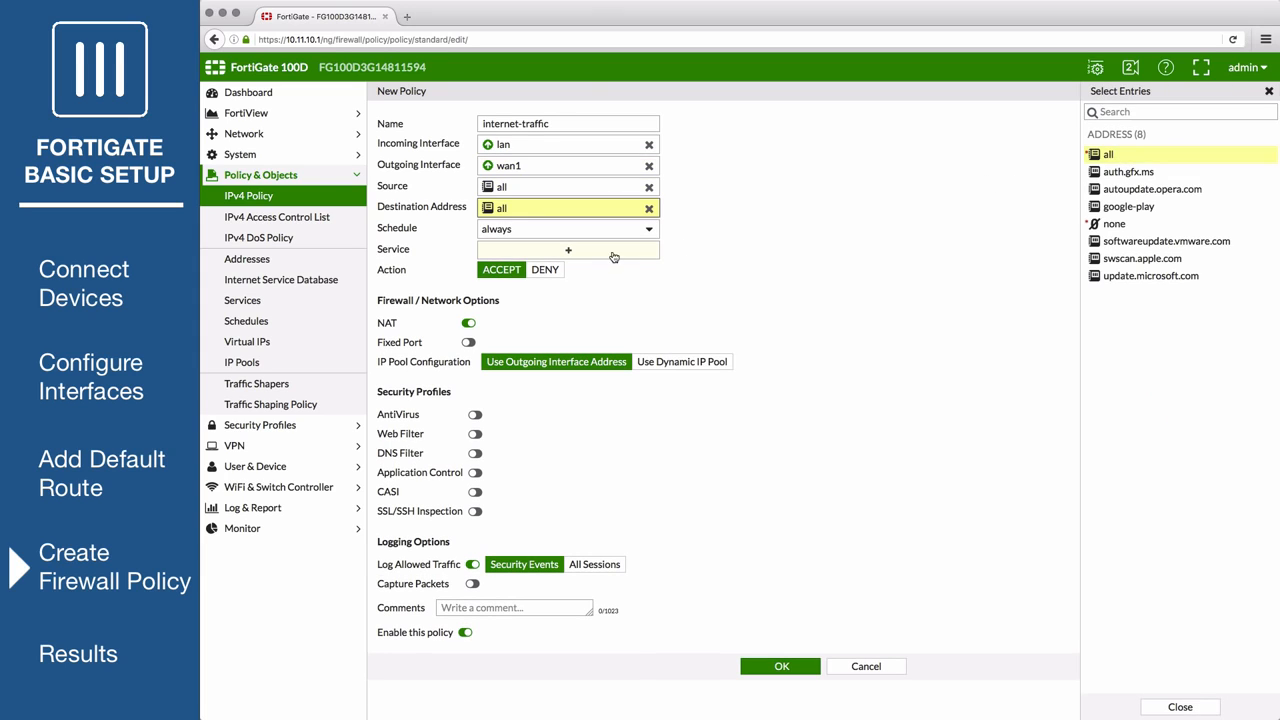
click(568, 248)
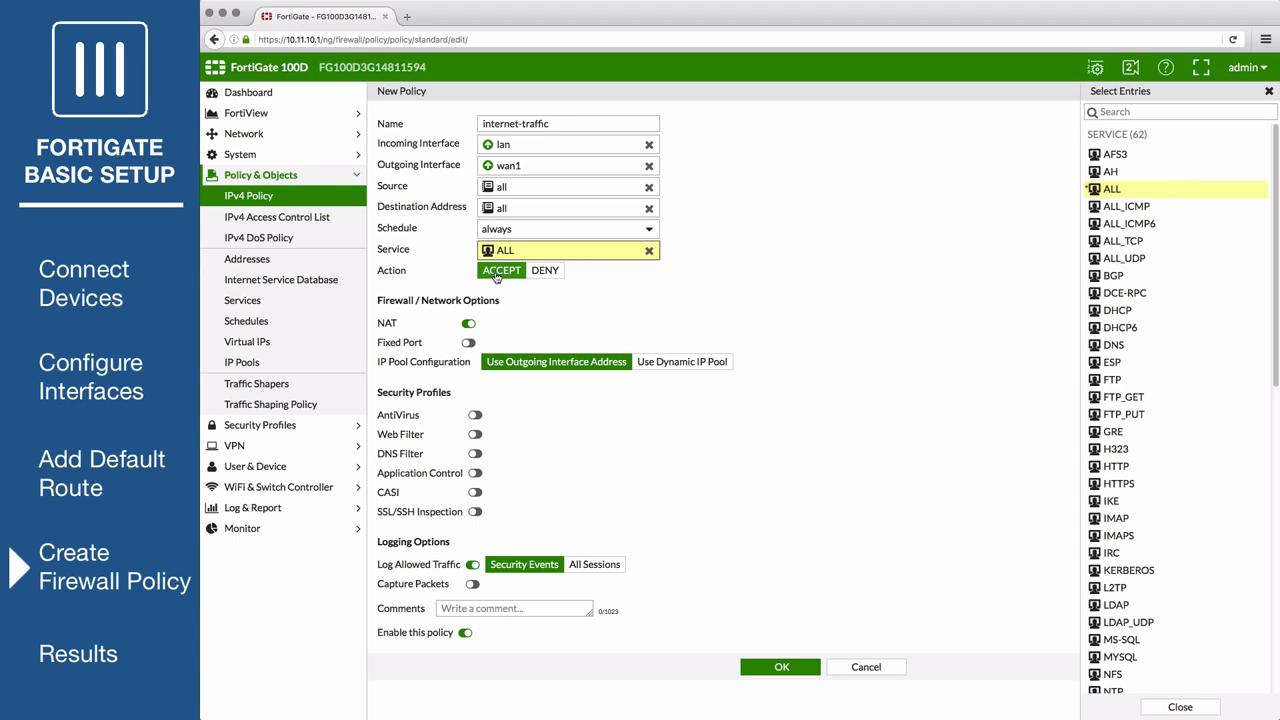
mouse_move(478, 364)
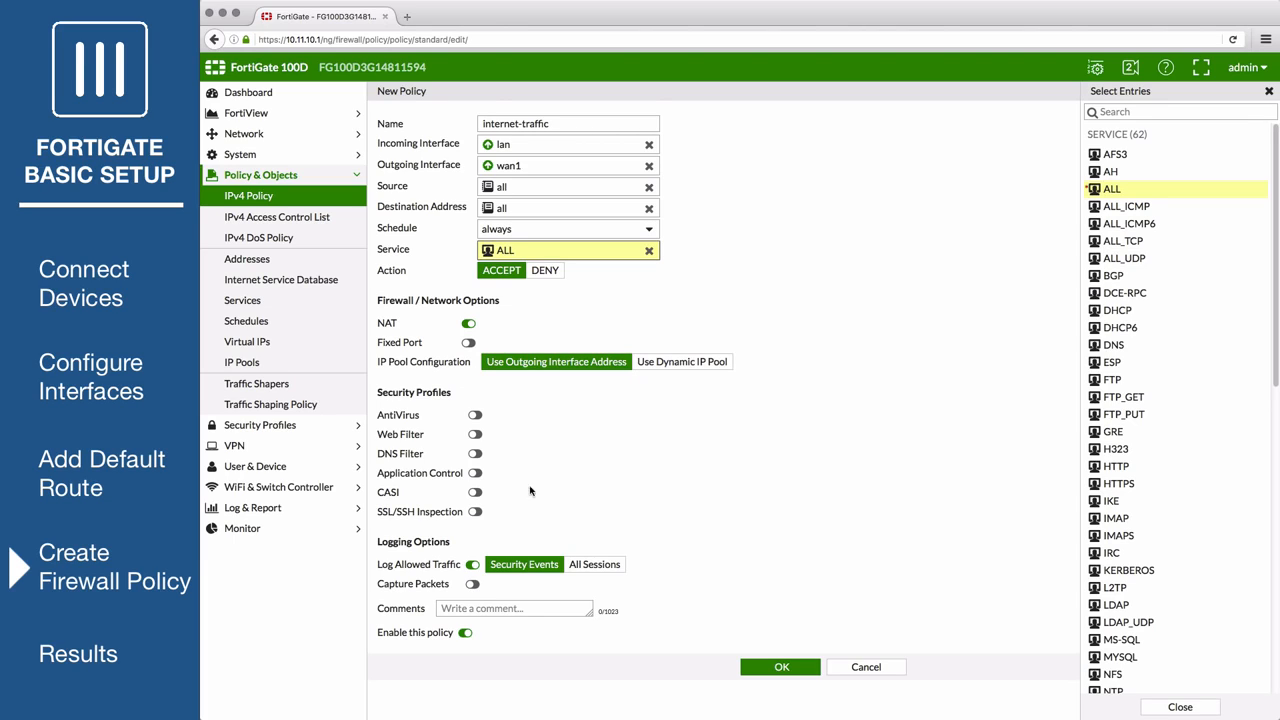
mouse_move(428, 560)
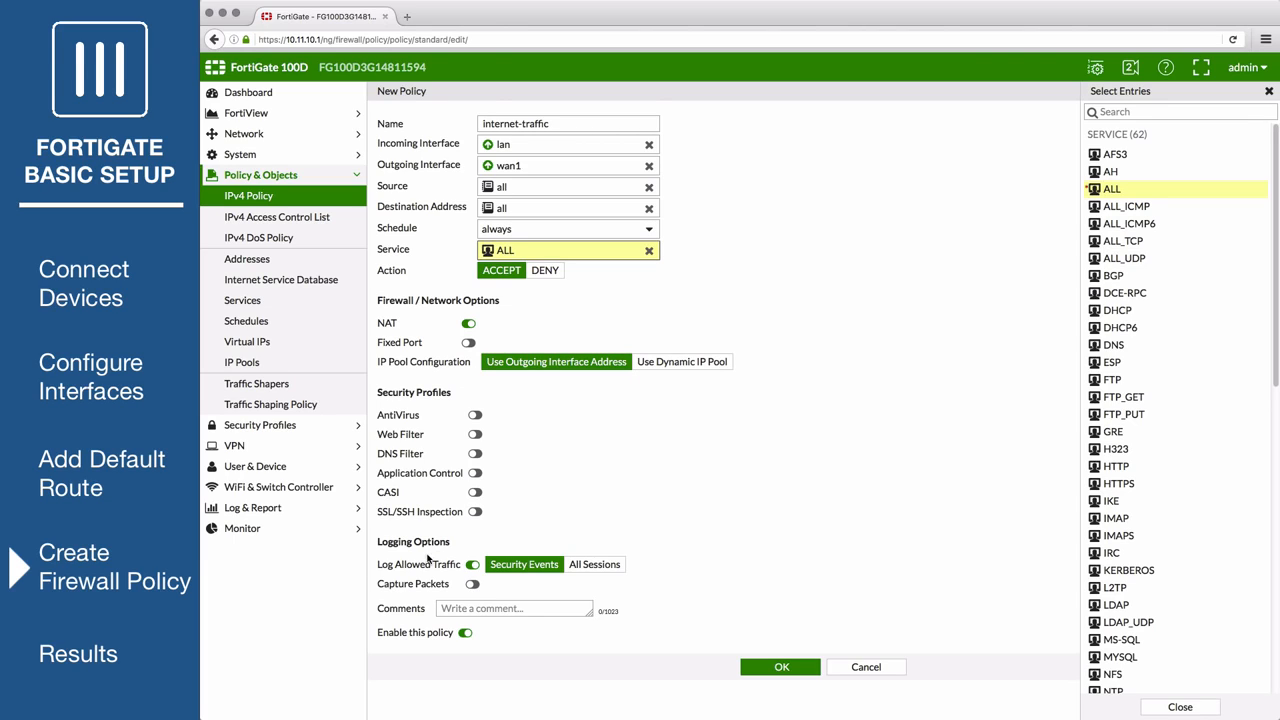
Step: Set Log Allowed Traffic to All Sessions and save the lan→wan1 accept policy with OK
click(472, 564)
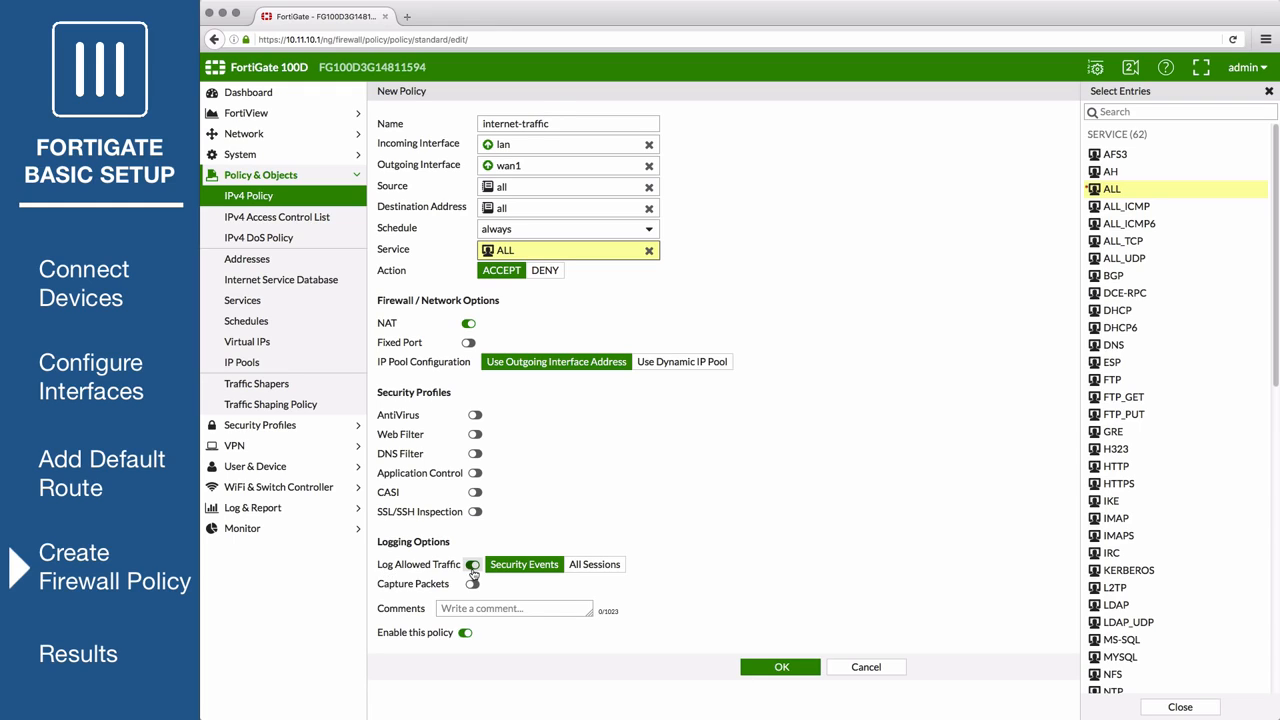
click(596, 564)
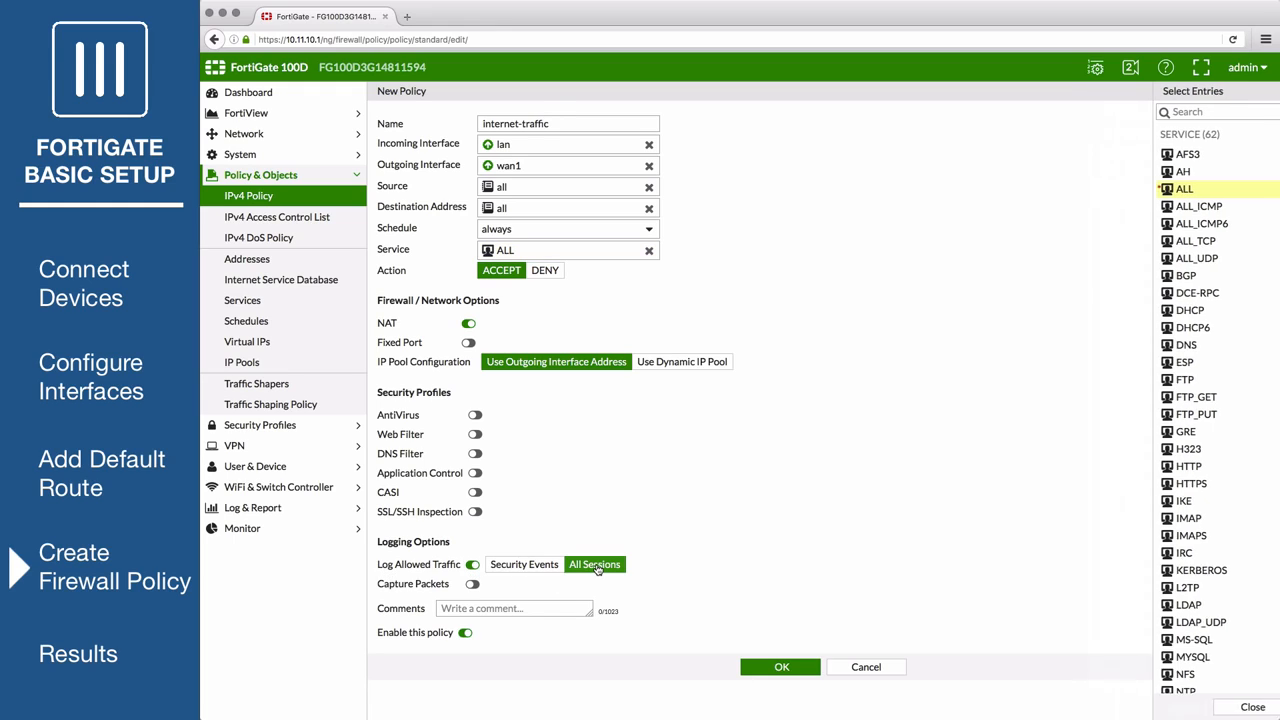
click(780, 668)
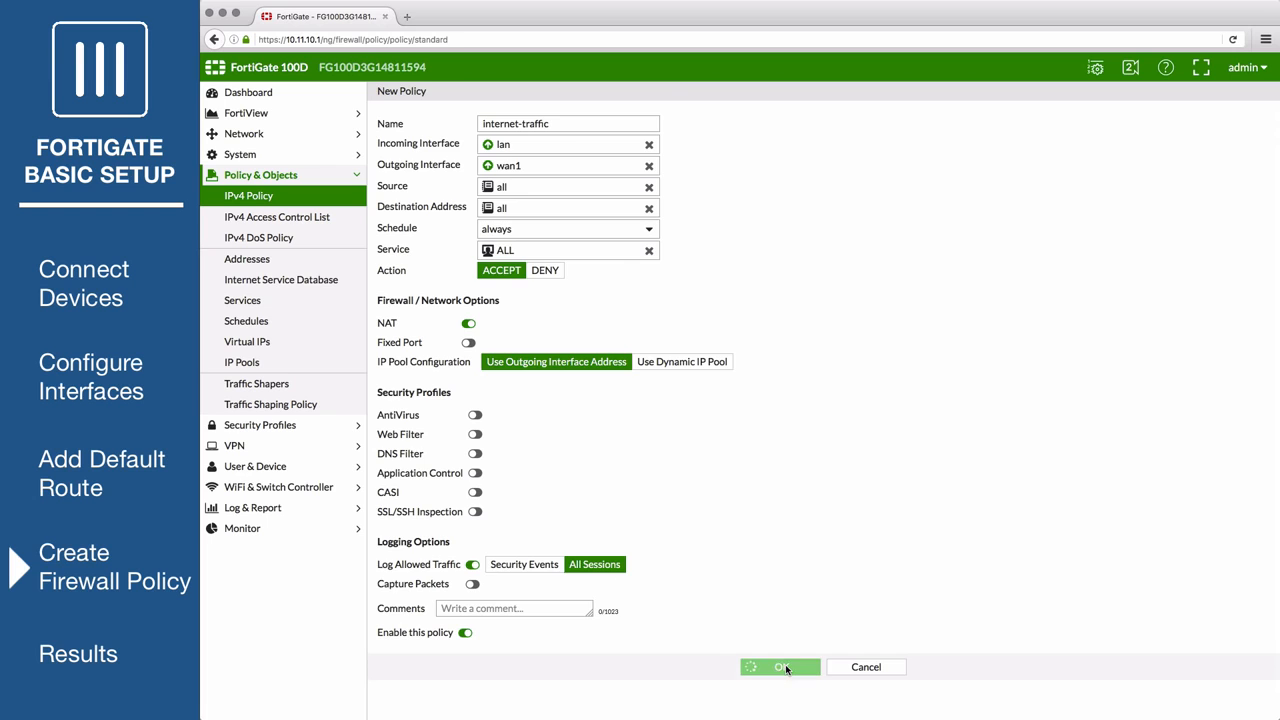
click(780, 668)
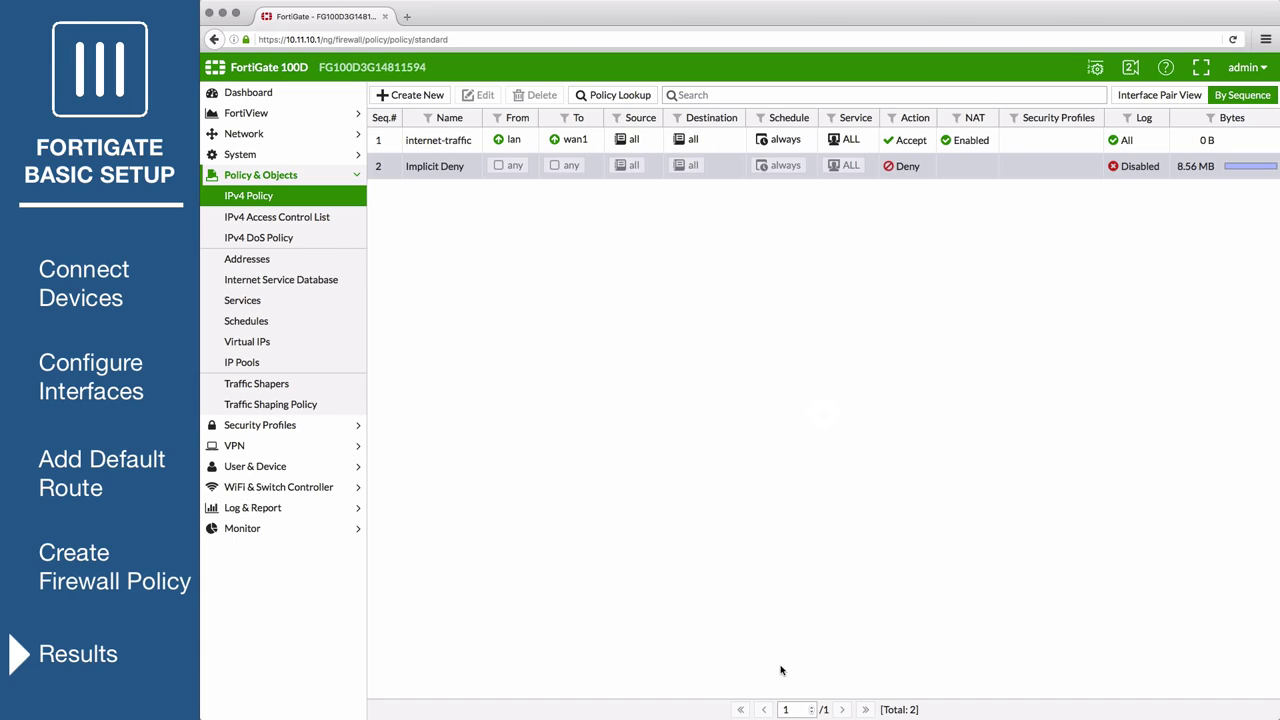
mouse_move(284, 112)
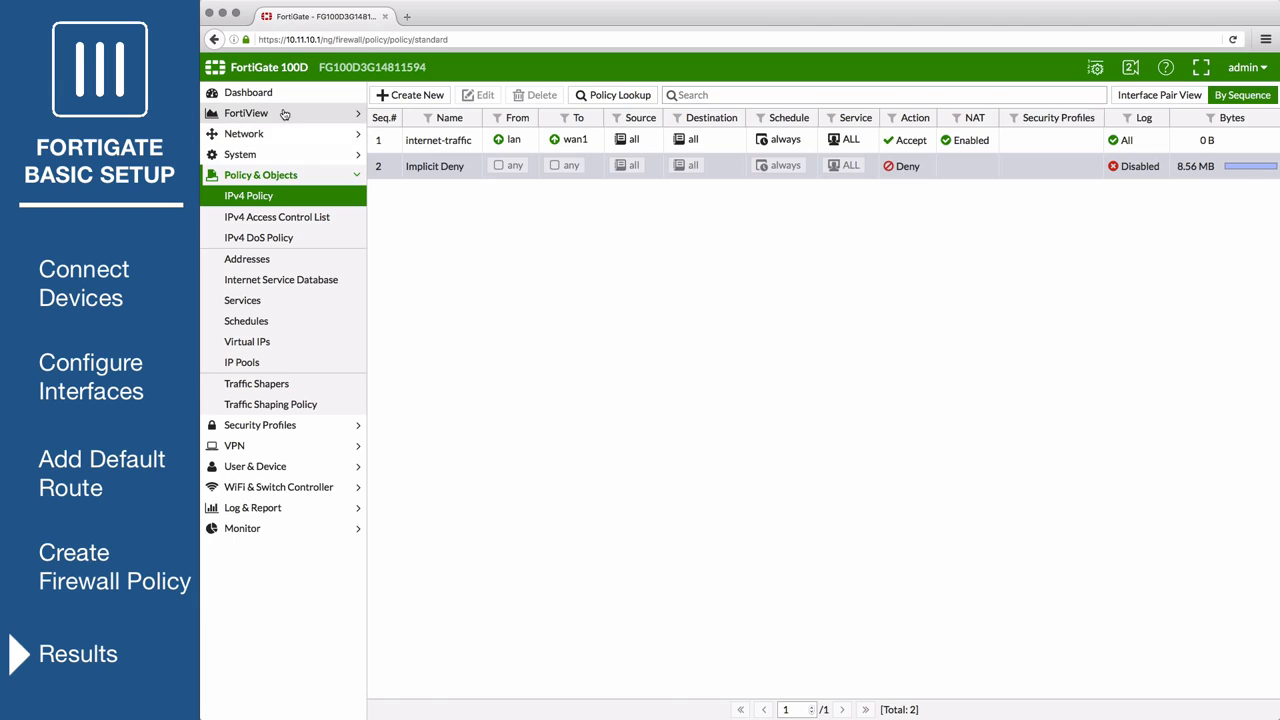
Step: Show FortiView All Sessions, confirming traffic from 10.11.10.2 on lan exiting via wan1
click(246, 112)
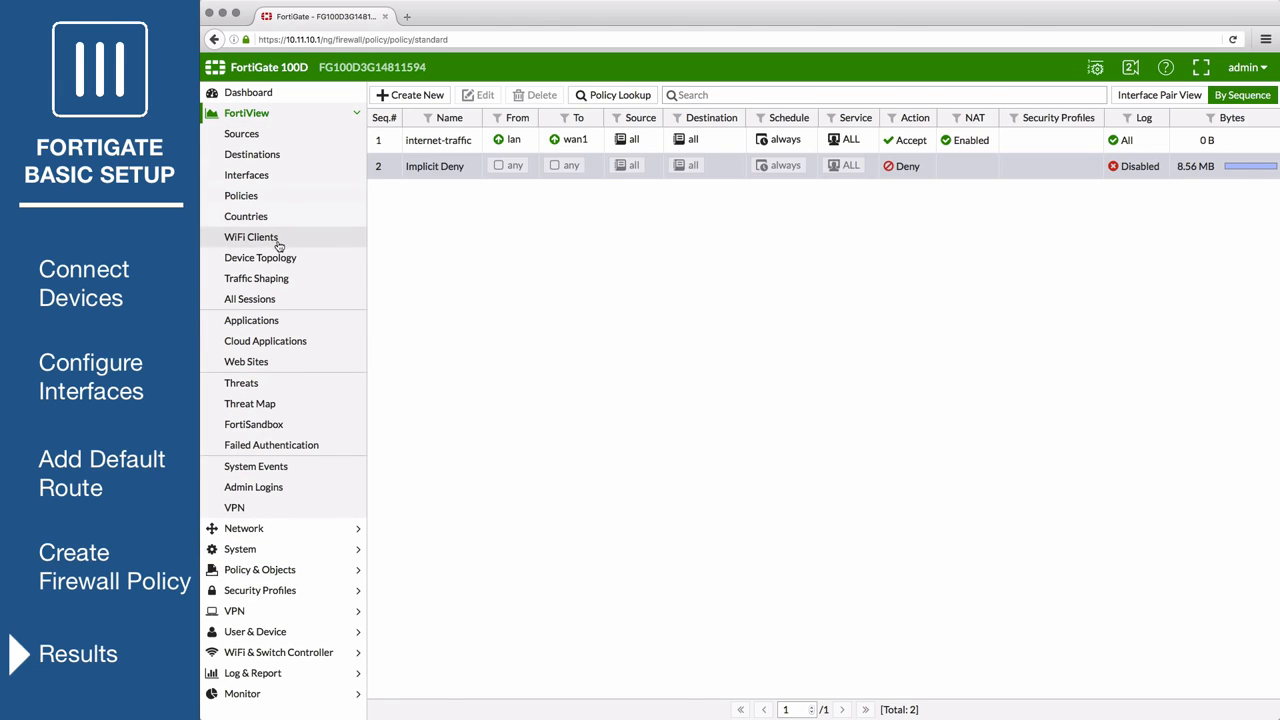
click(248, 298)
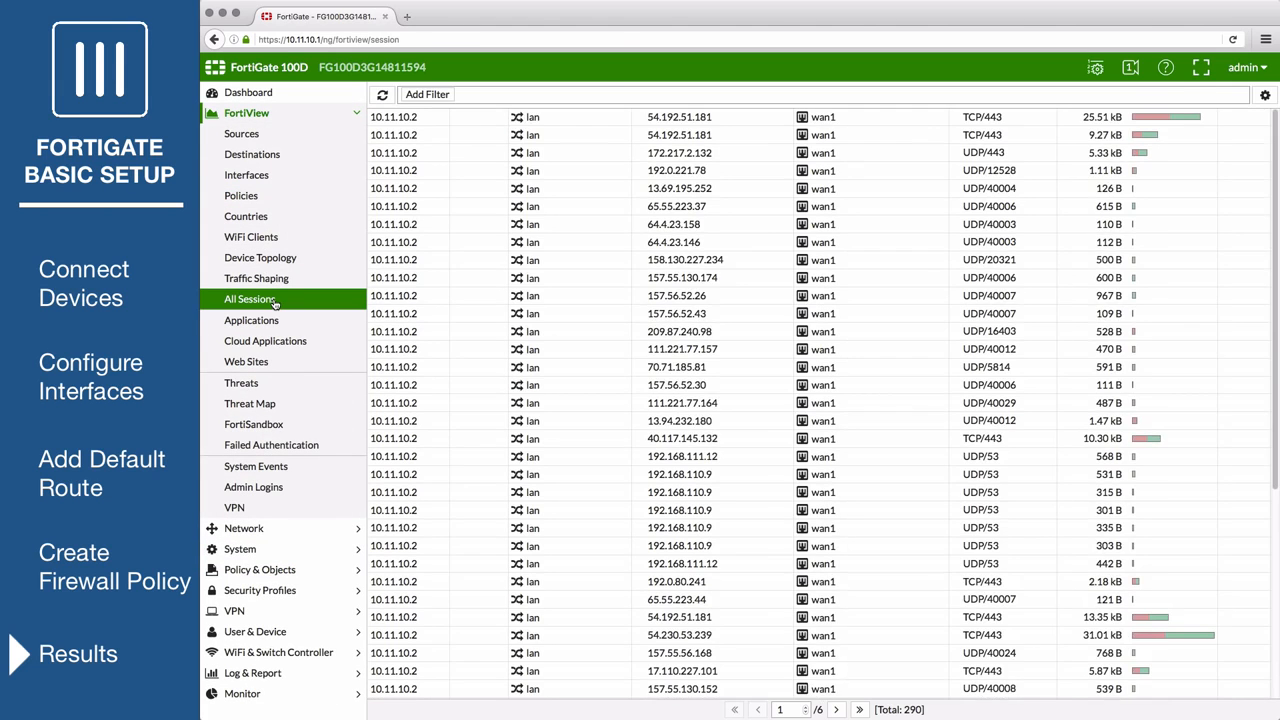